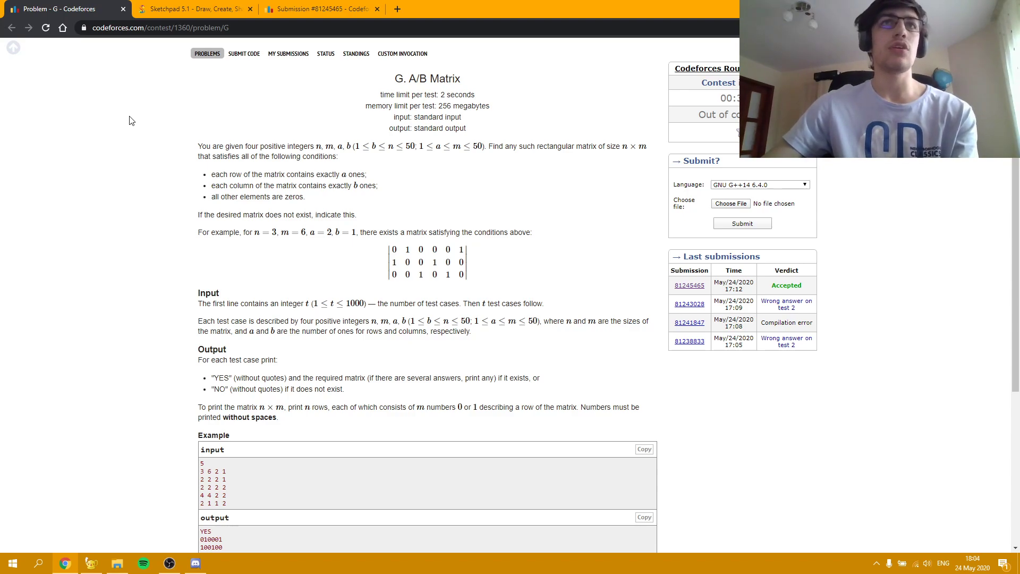
mouse_move(139, 120)
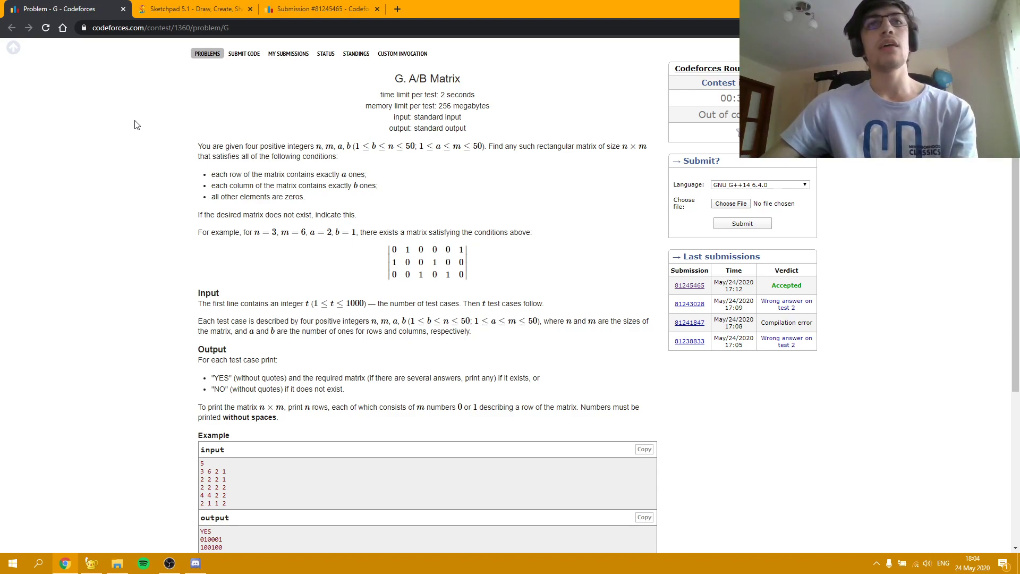
mouse_move(309, 272)
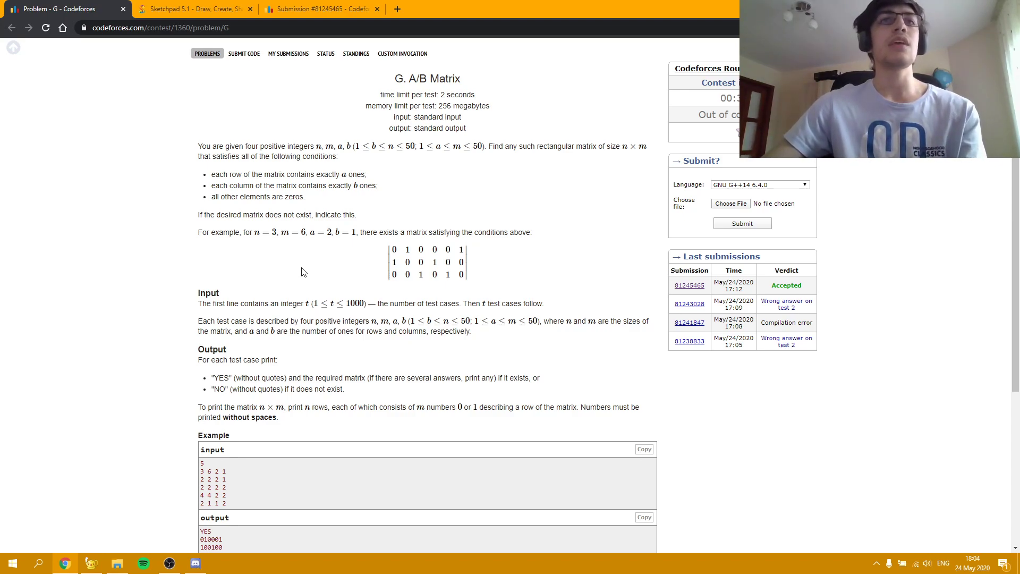
On the whiteboard, pen the equation n·a = m·b under the n, m, a, b line.
click(194, 9)
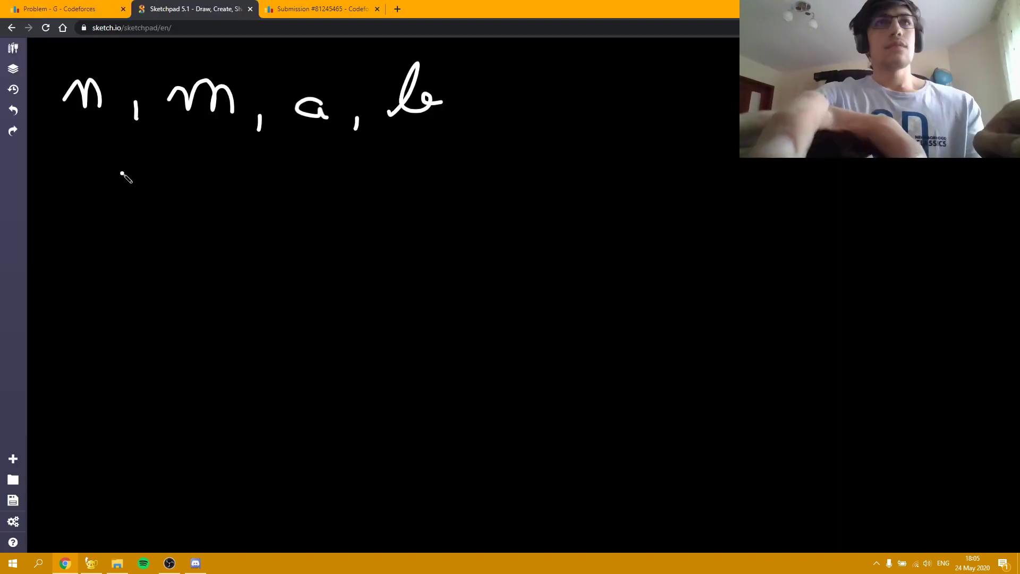
mouse_move(87, 144)
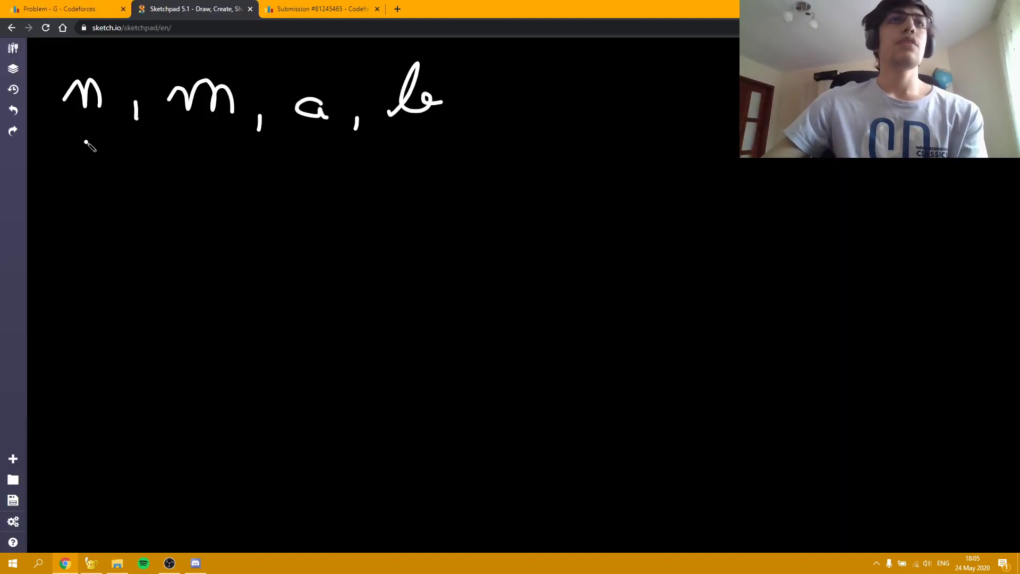
mouse_move(189, 146)
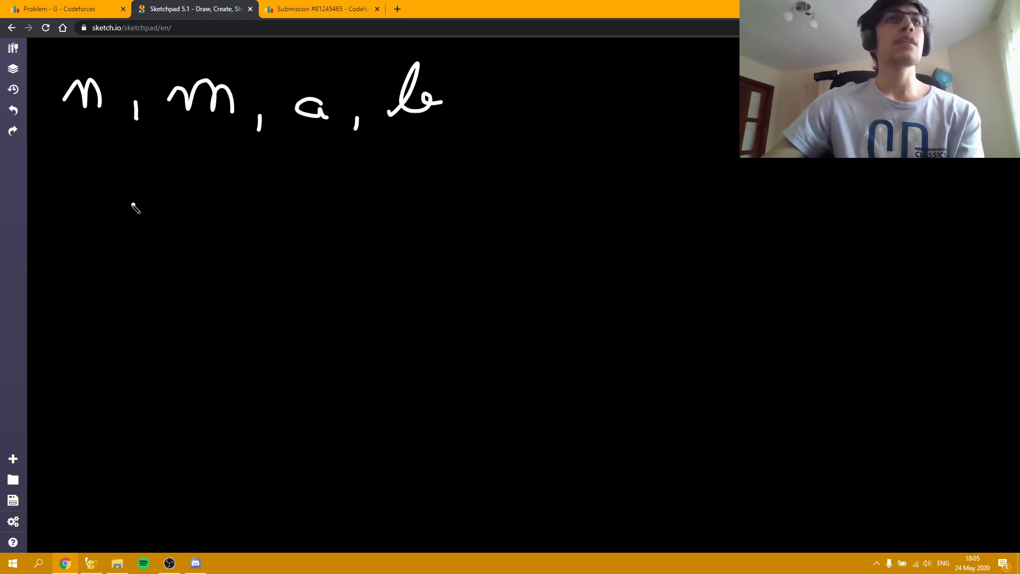
drag(78, 188, 117, 215)
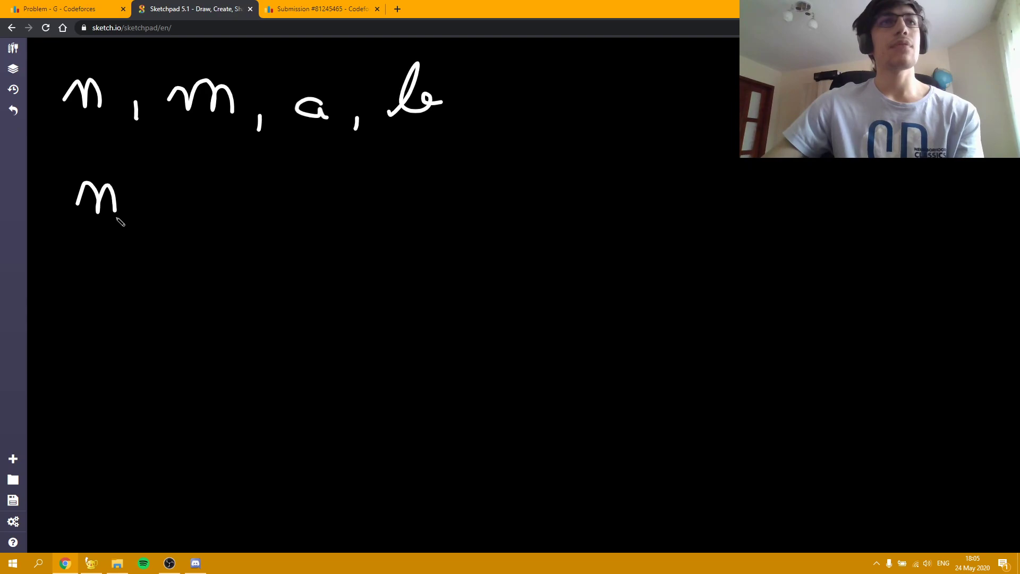
drag(136, 205, 257, 208)
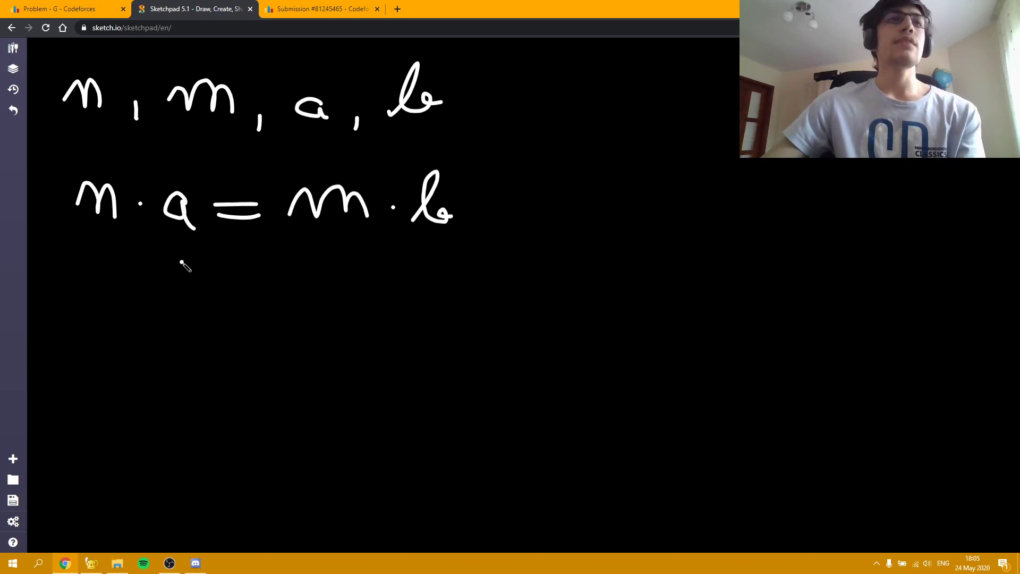
mouse_move(309, 255)
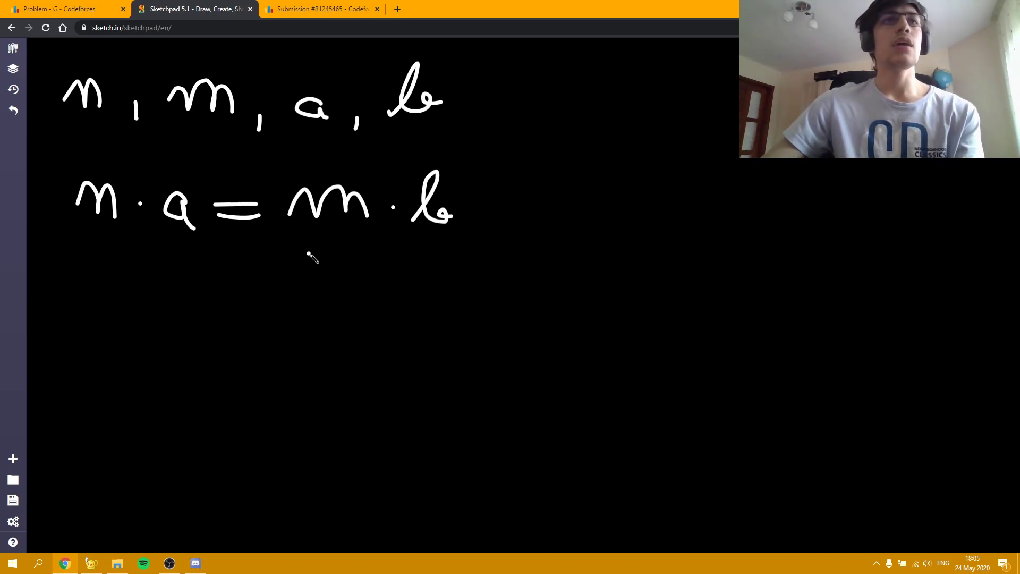
mouse_move(248, 343)
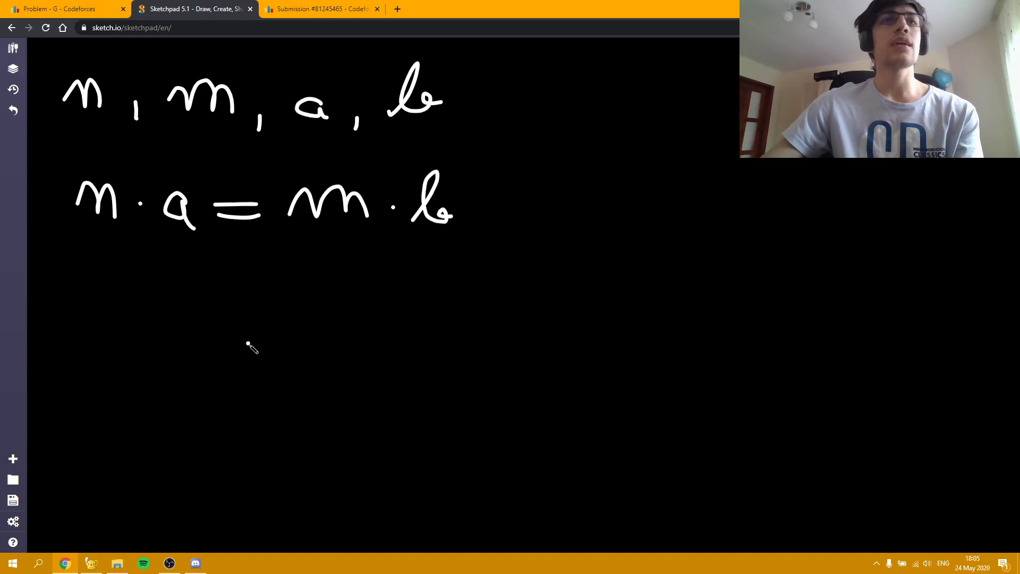
mouse_move(259, 340)
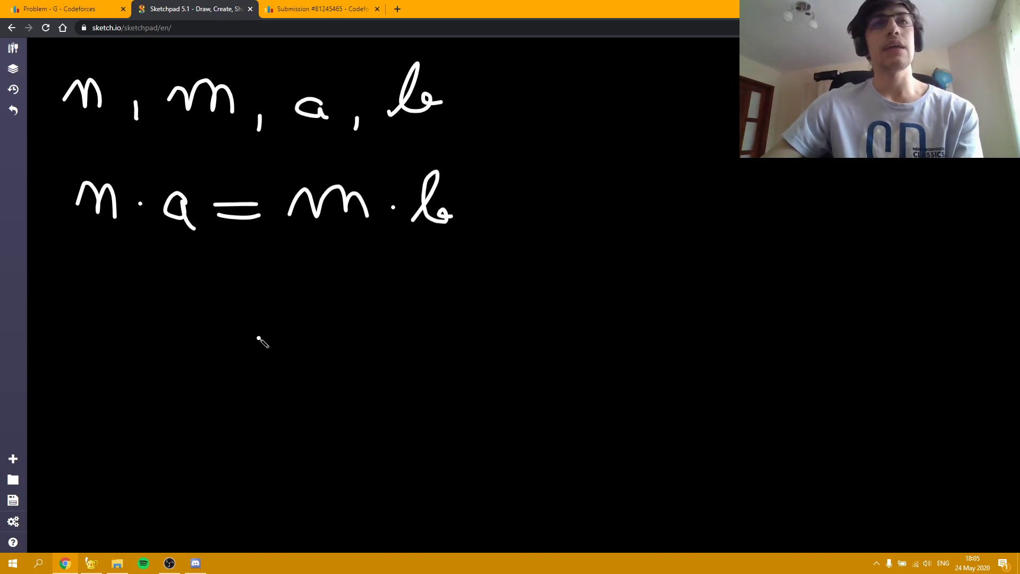
mouse_move(268, 317)
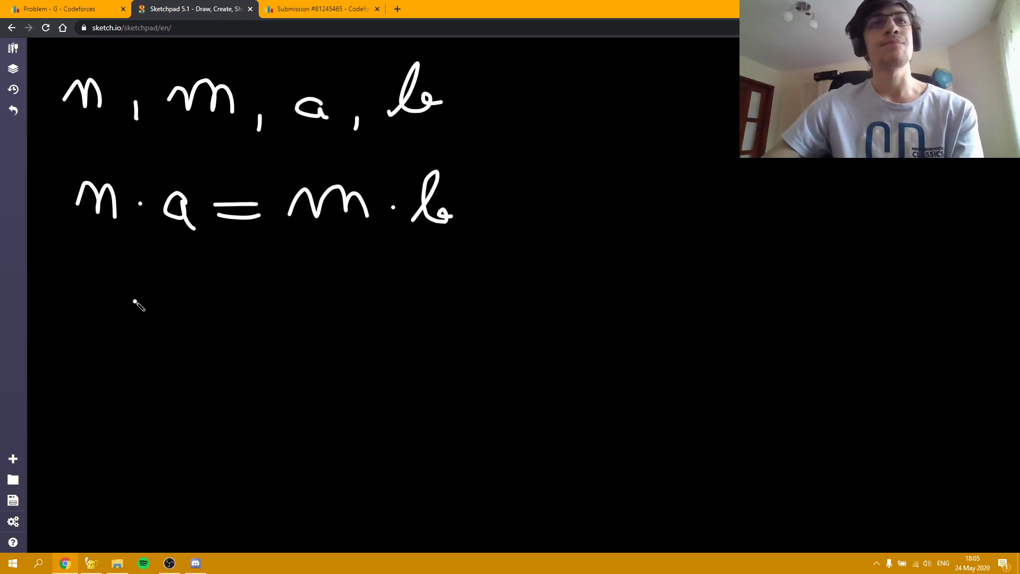
mouse_move(142, 300)
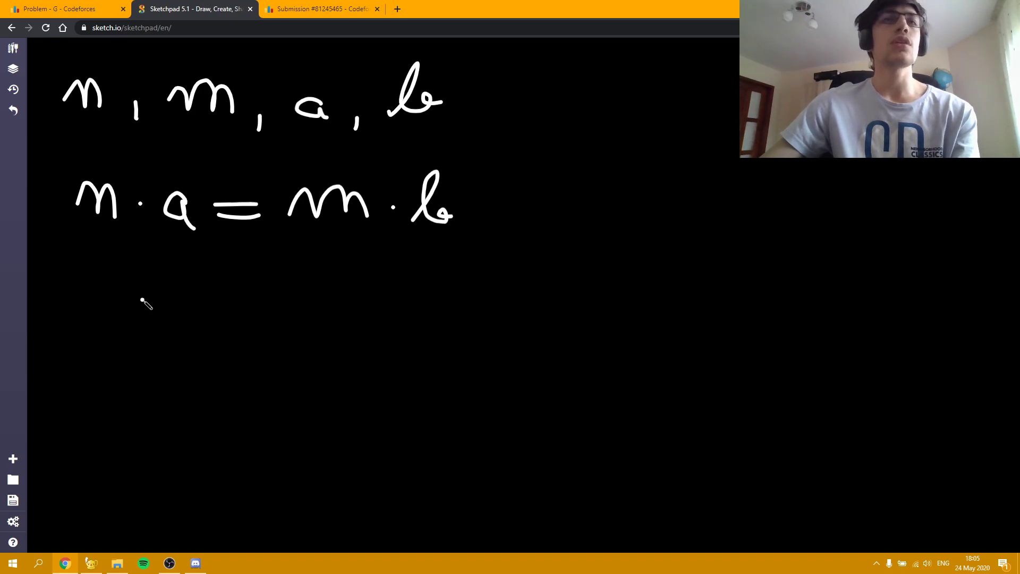
mouse_move(150, 295)
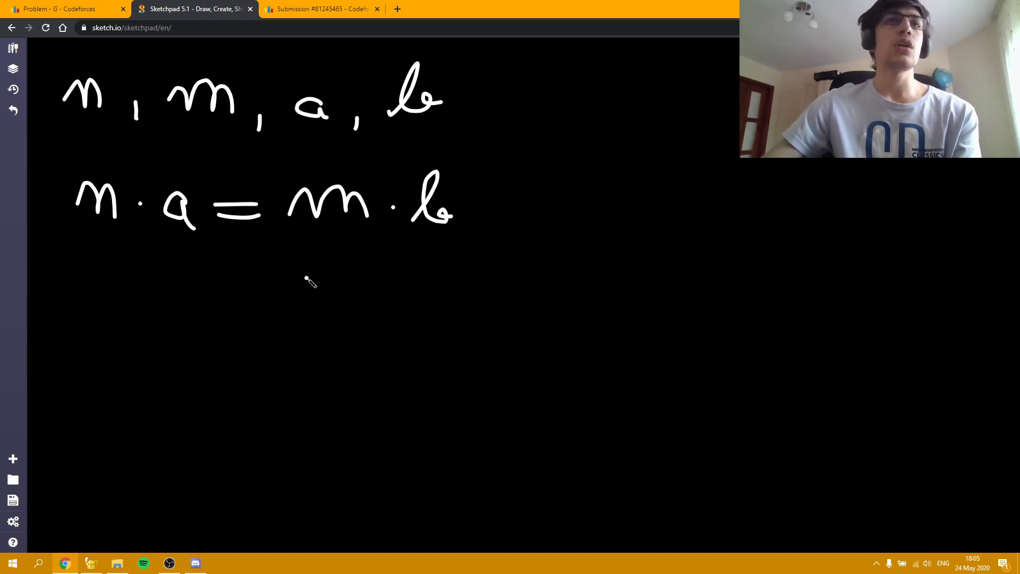
mouse_move(76, 280)
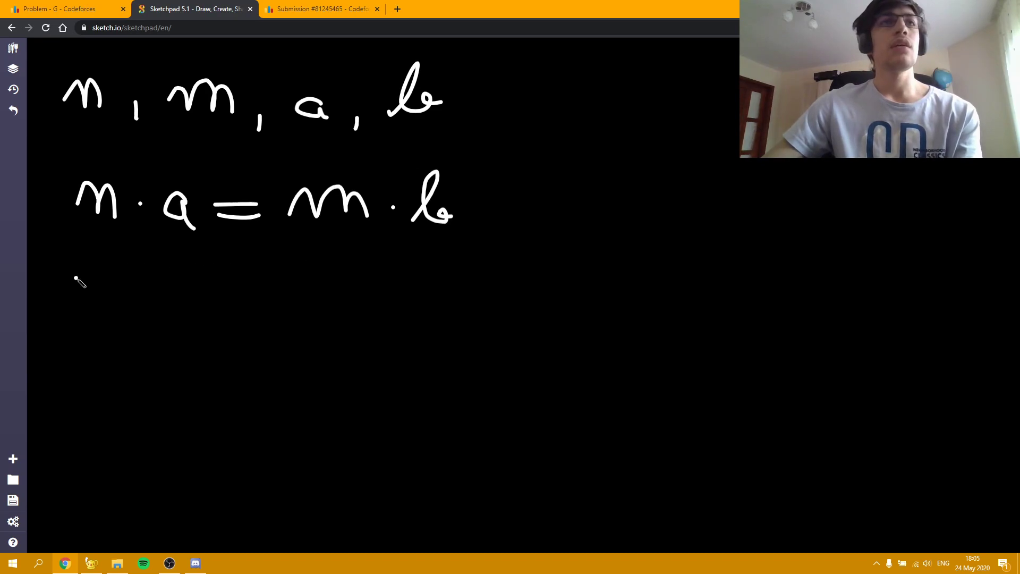
Write the example 3 6 2 1 and draw a row of six 1s beside it.
drag(85, 273, 84, 318)
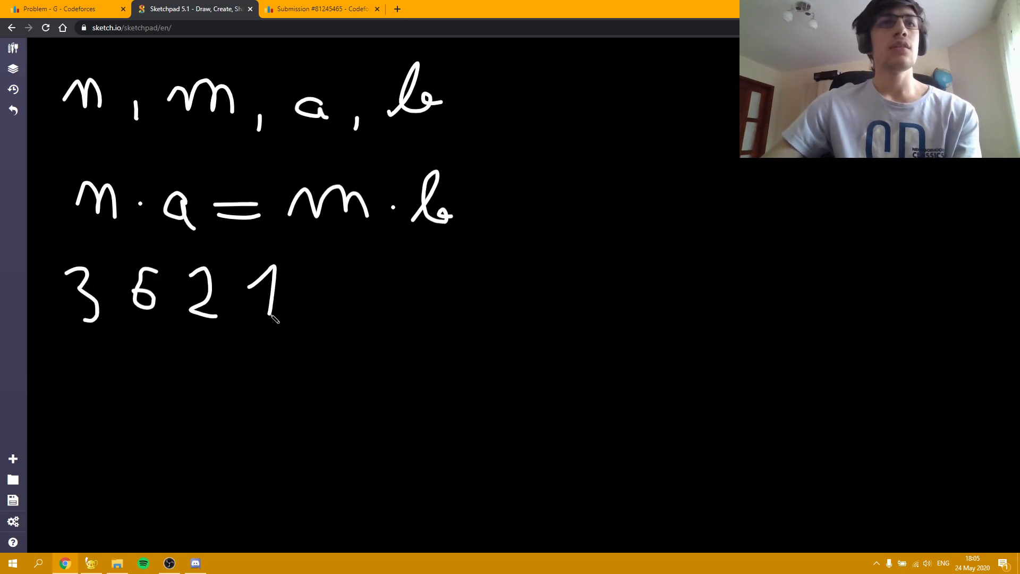
mouse_move(385, 322)
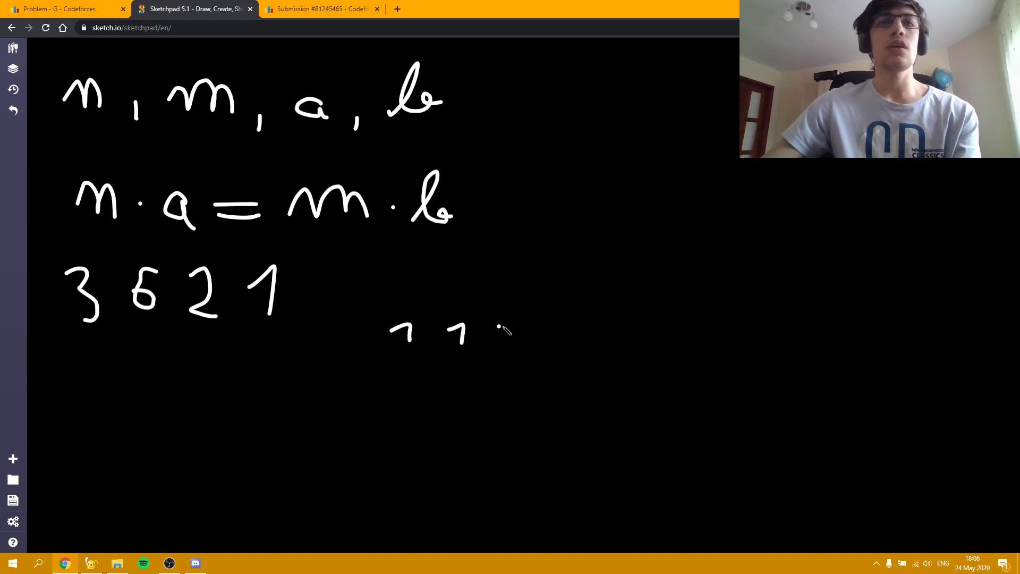
drag(494, 331, 599, 342)
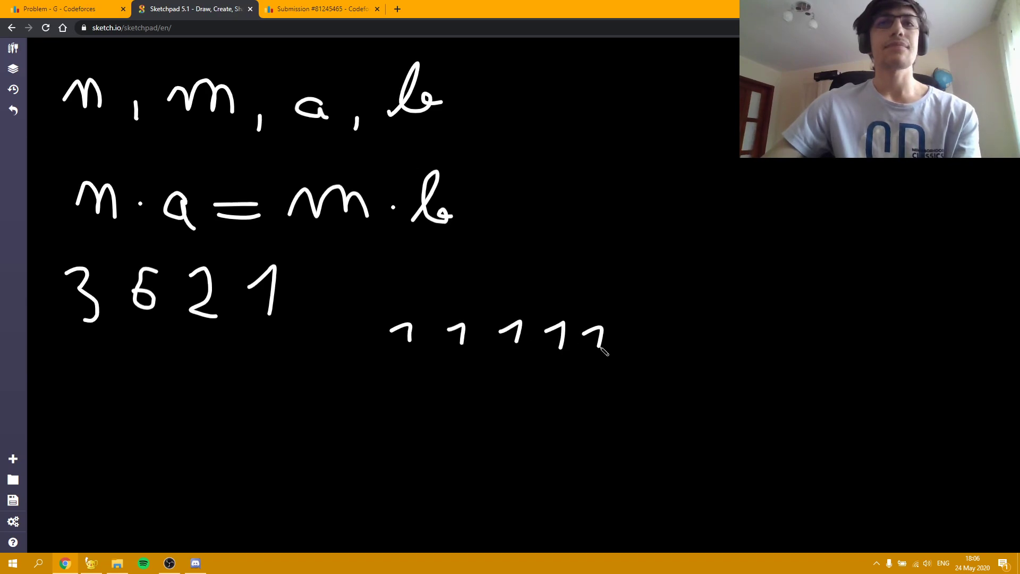
drag(624, 351, 657, 325)
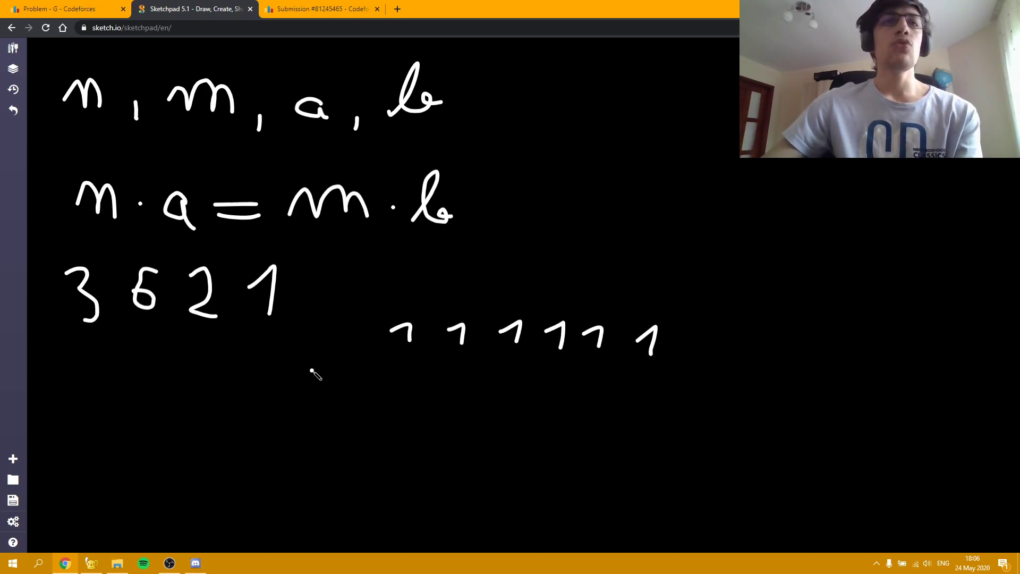
mouse_move(344, 365)
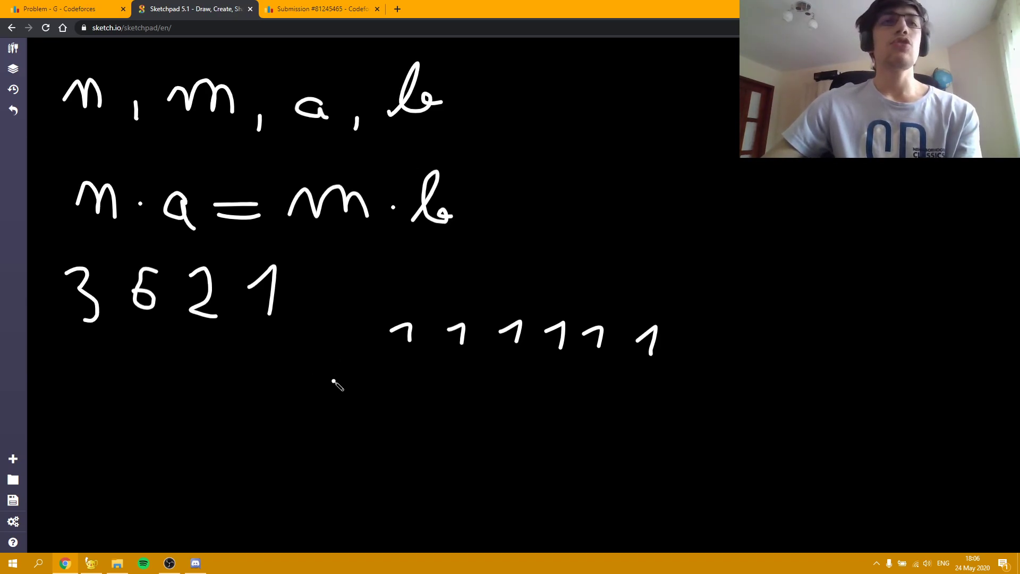
mouse_move(216, 355)
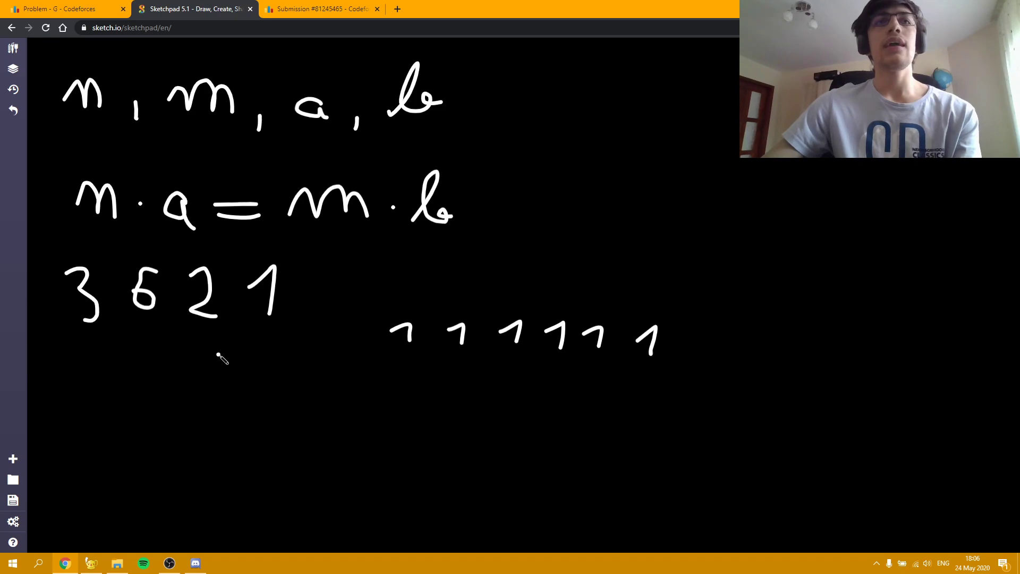
mouse_move(680, 367)
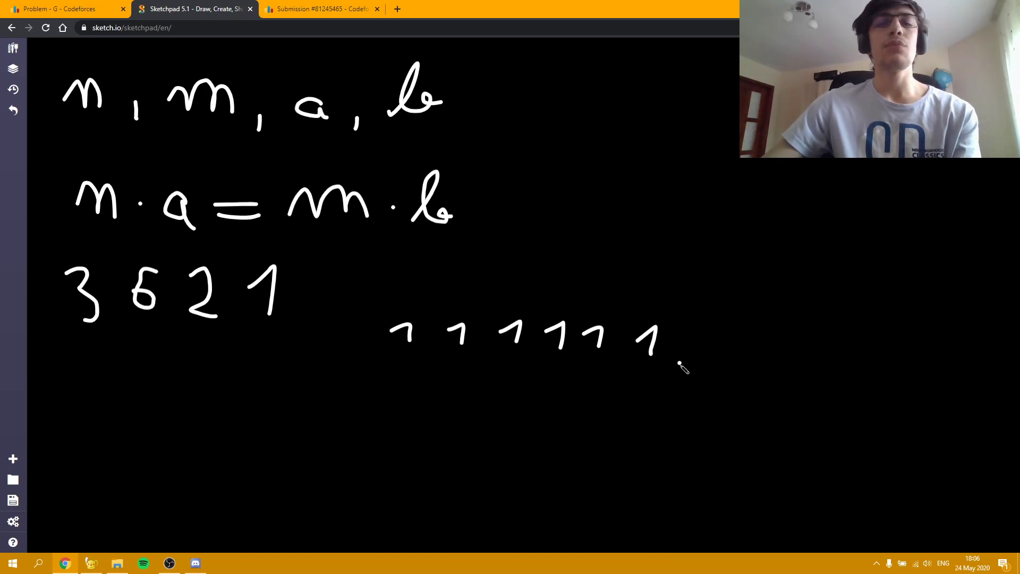
mouse_move(376, 304)
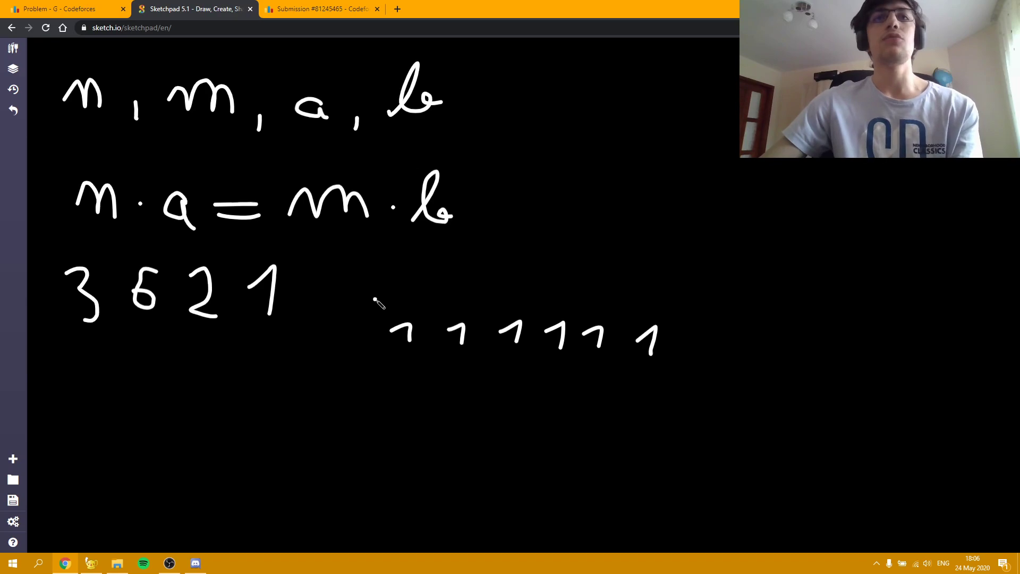
mouse_move(393, 325)
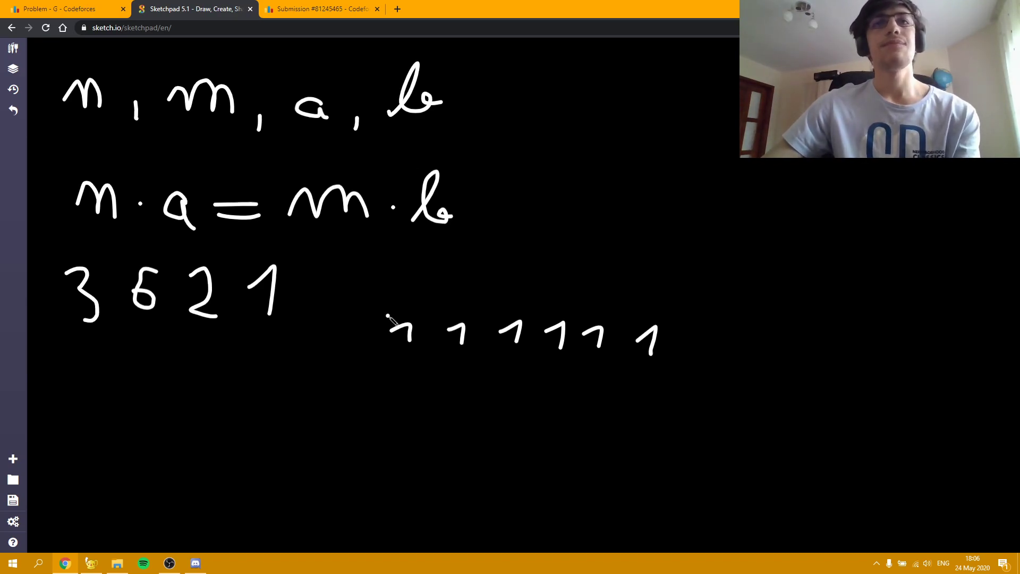
mouse_move(339, 367)
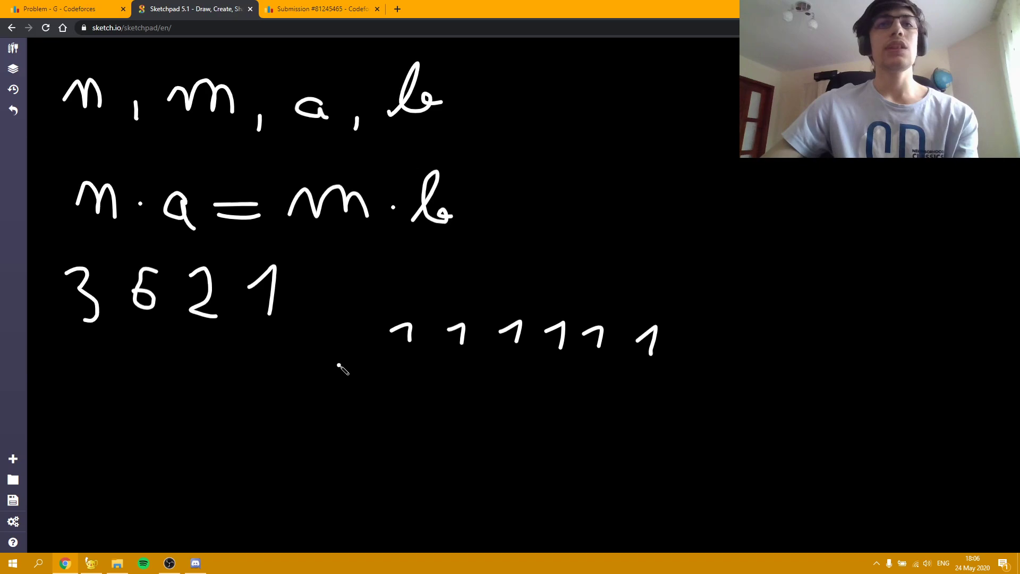
mouse_move(422, 337)
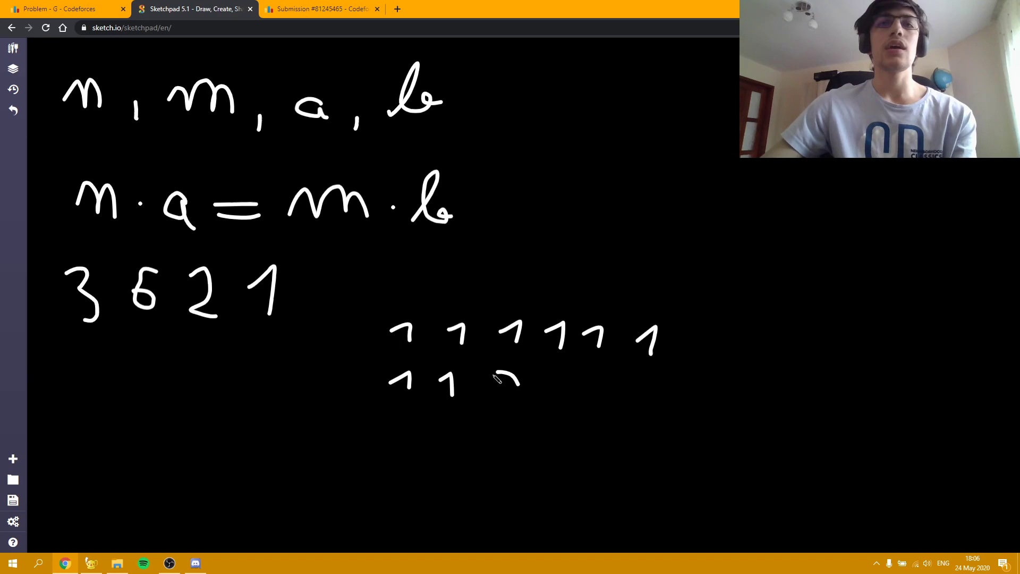
Fill the lower matrix rows with 1s and leading 0s, then cross out the top row's 1s.
drag(495, 381, 612, 380)
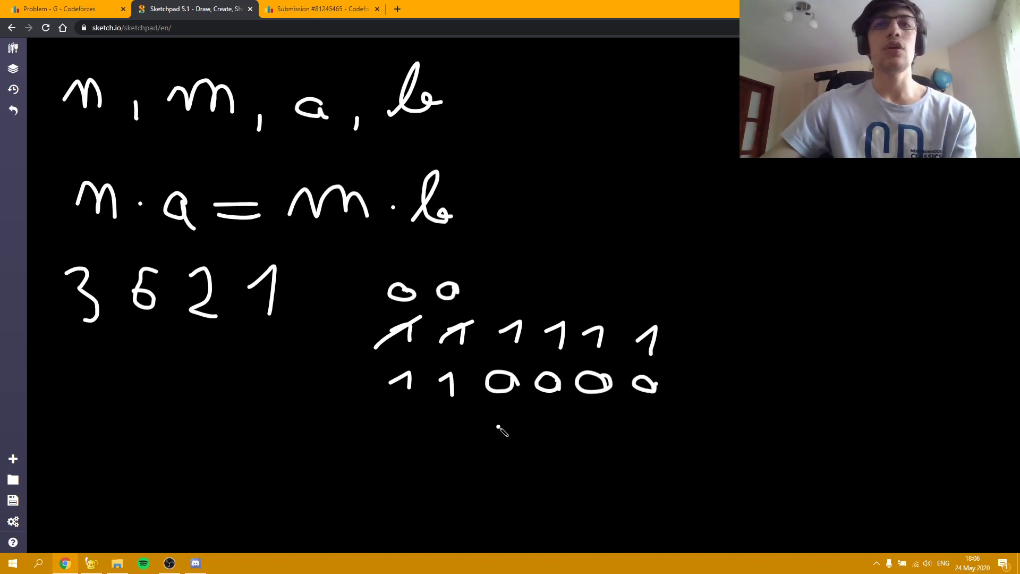
drag(494, 435, 569, 413)
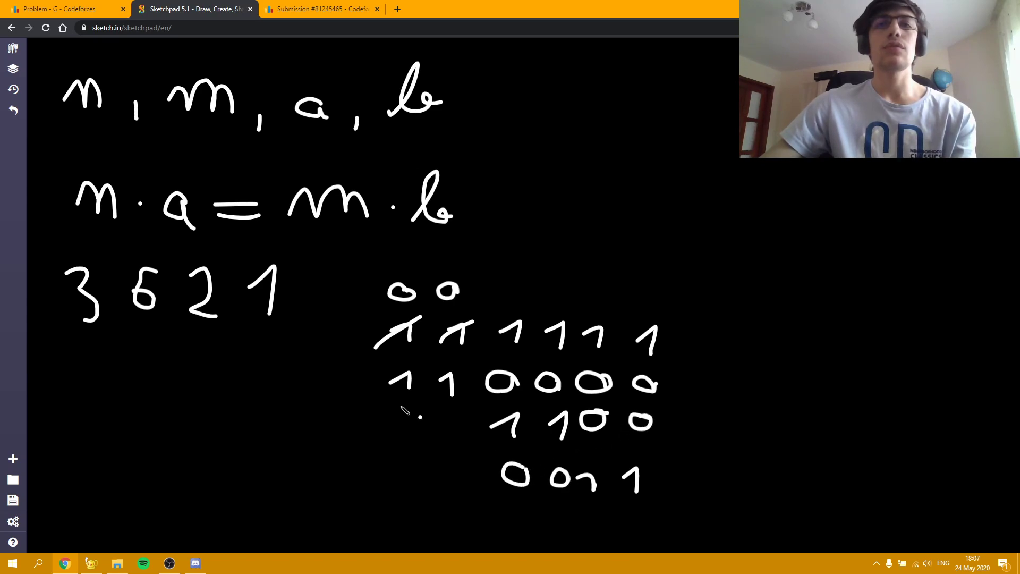
drag(403, 422, 469, 423)
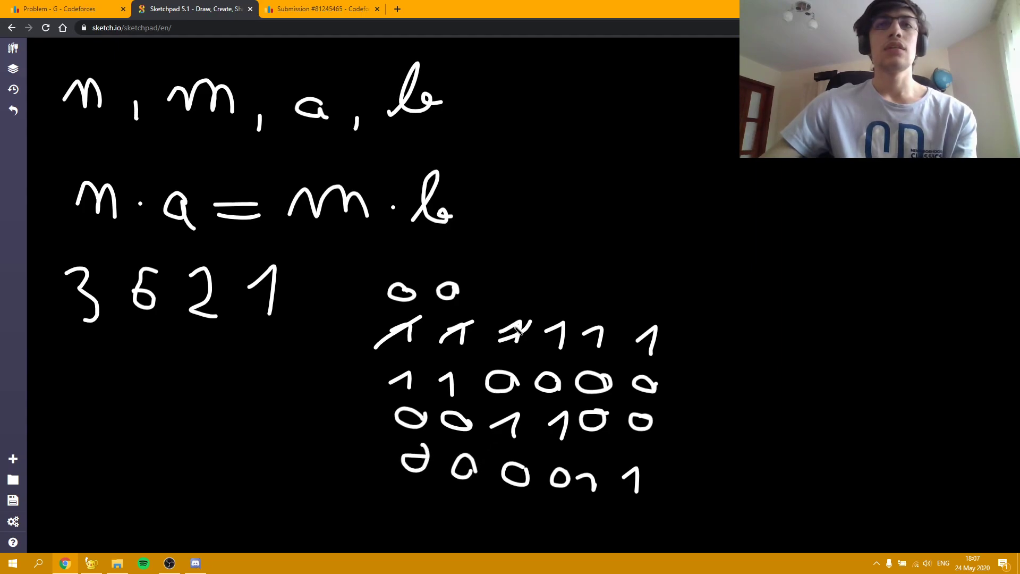
drag(507, 326, 579, 345)
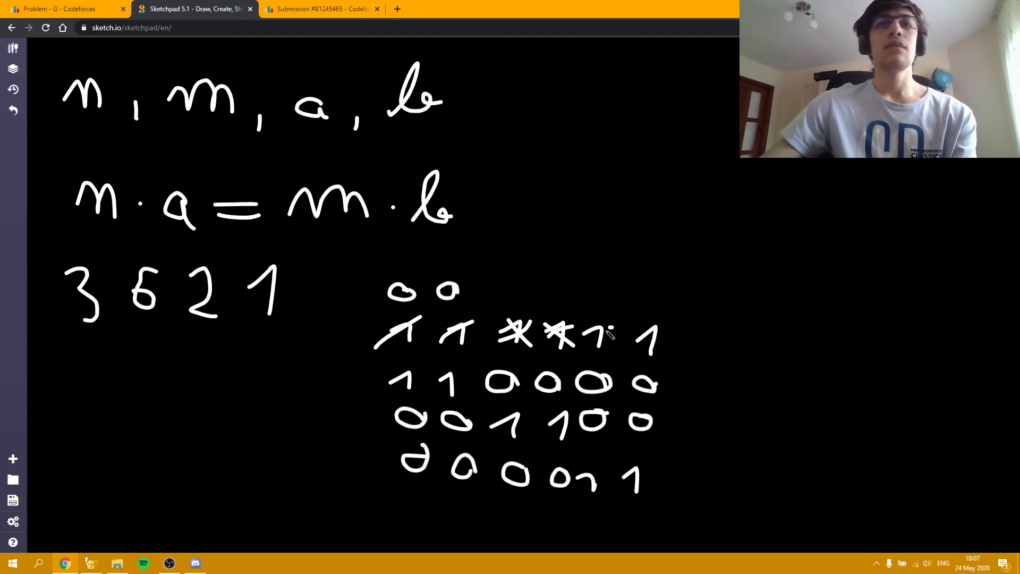
drag(624, 321, 673, 351)
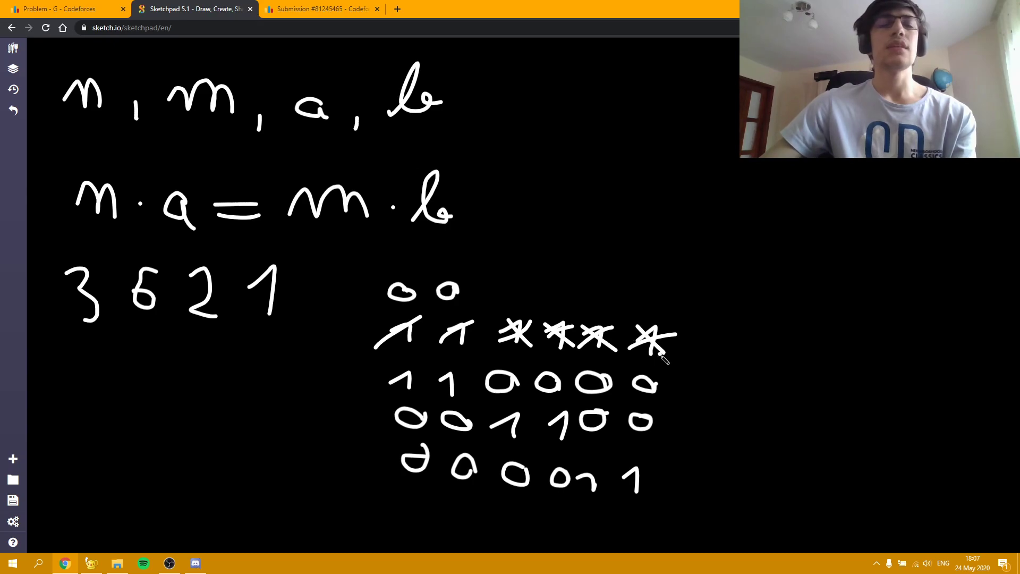
mouse_move(639, 241)
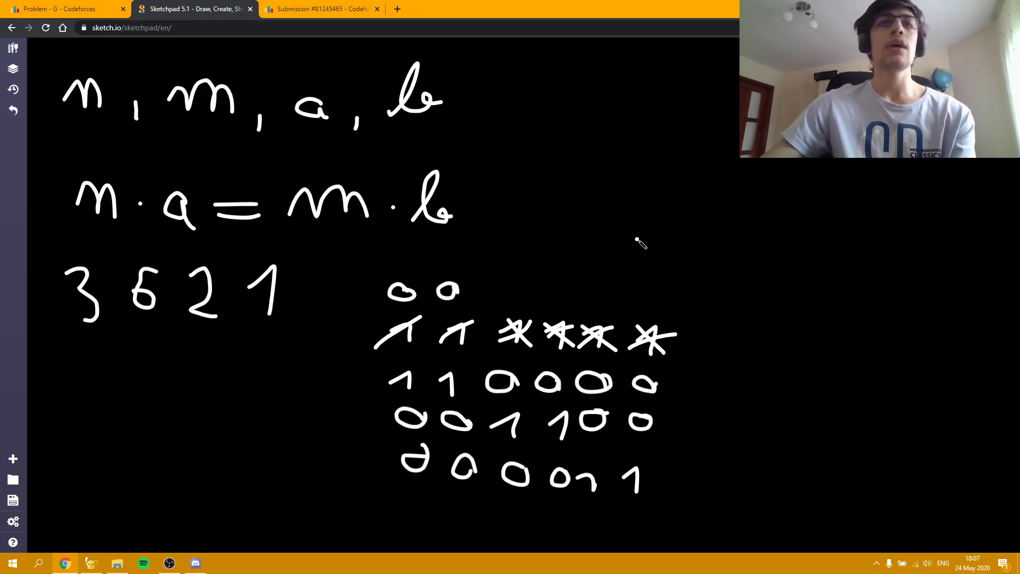
mouse_move(350, 364)
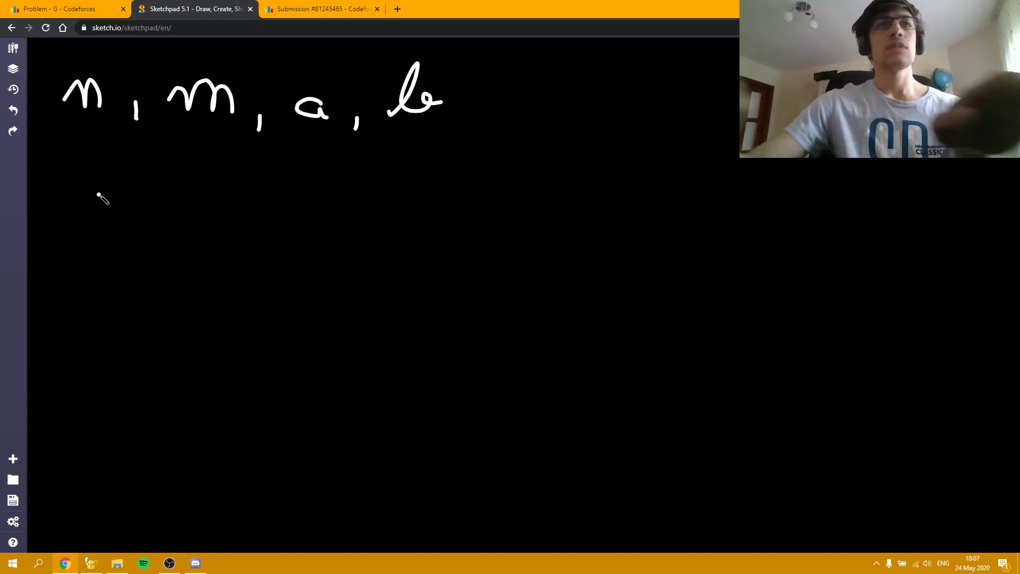
mouse_move(68, 184)
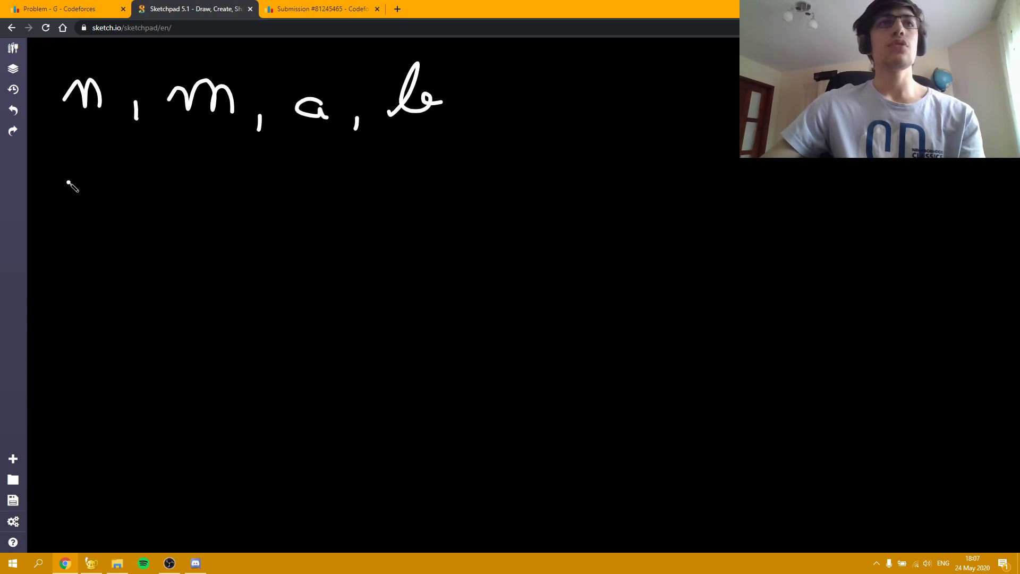
Write the new example 6 4 2 3 and the column targets 3 3 3 3.
drag(65, 169, 163, 195)
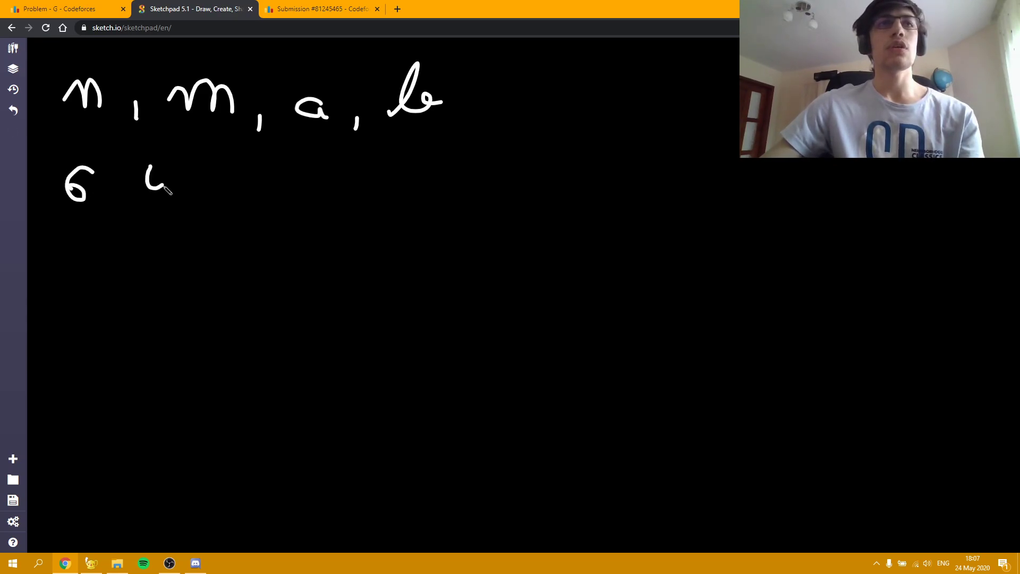
drag(150, 169, 234, 202)
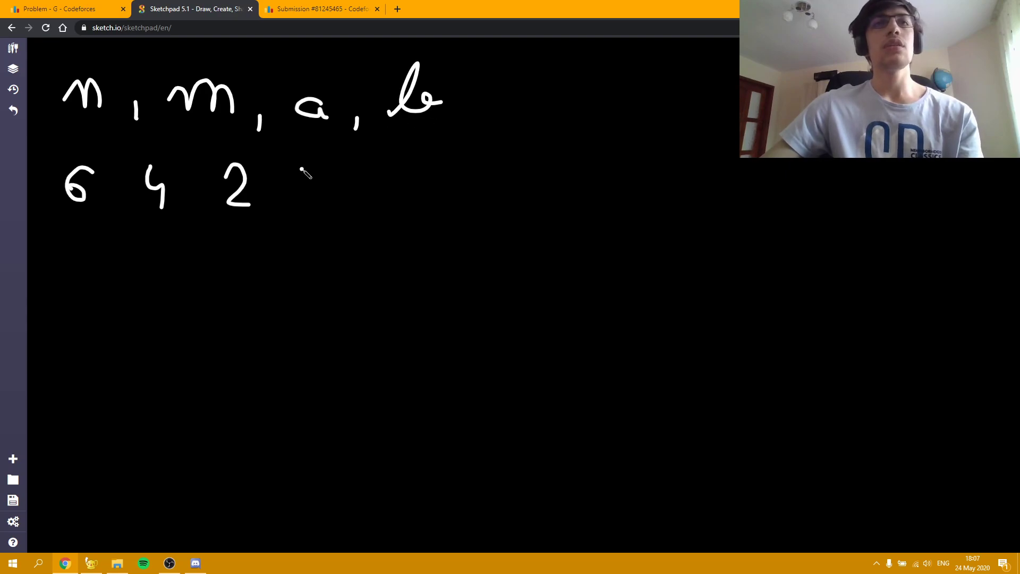
drag(296, 162, 316, 215)
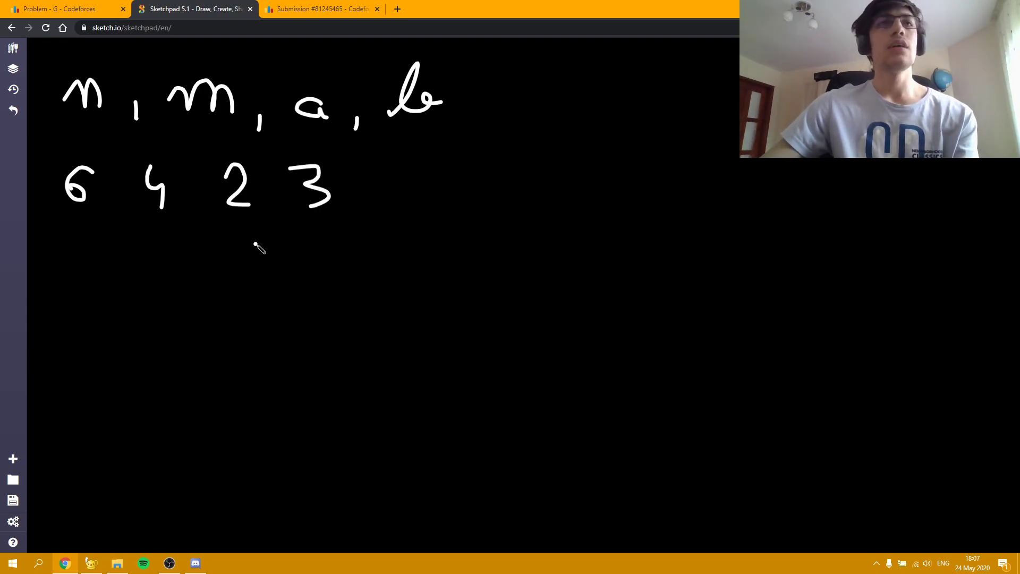
mouse_move(198, 282)
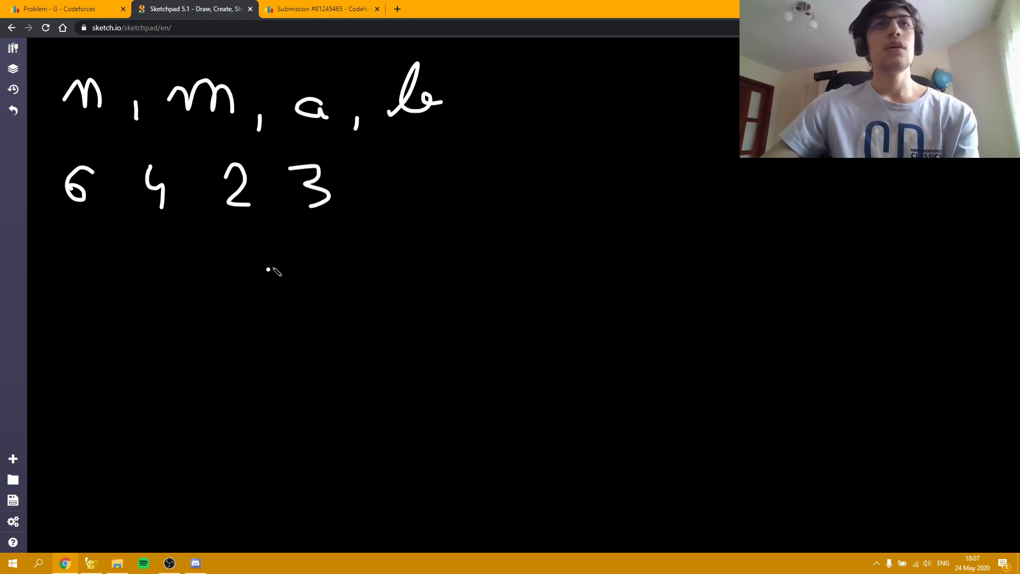
mouse_move(266, 274)
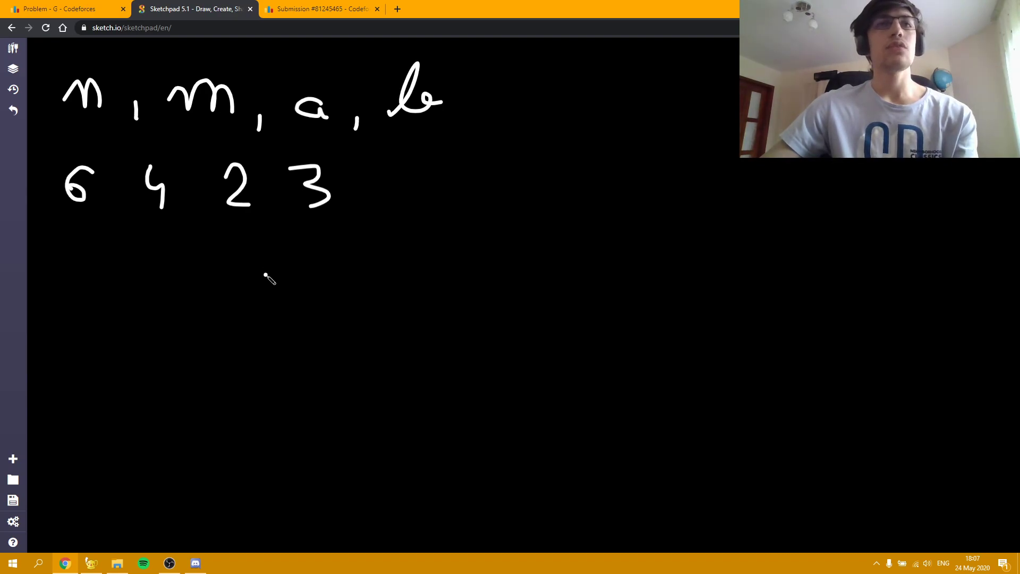
mouse_move(263, 269)
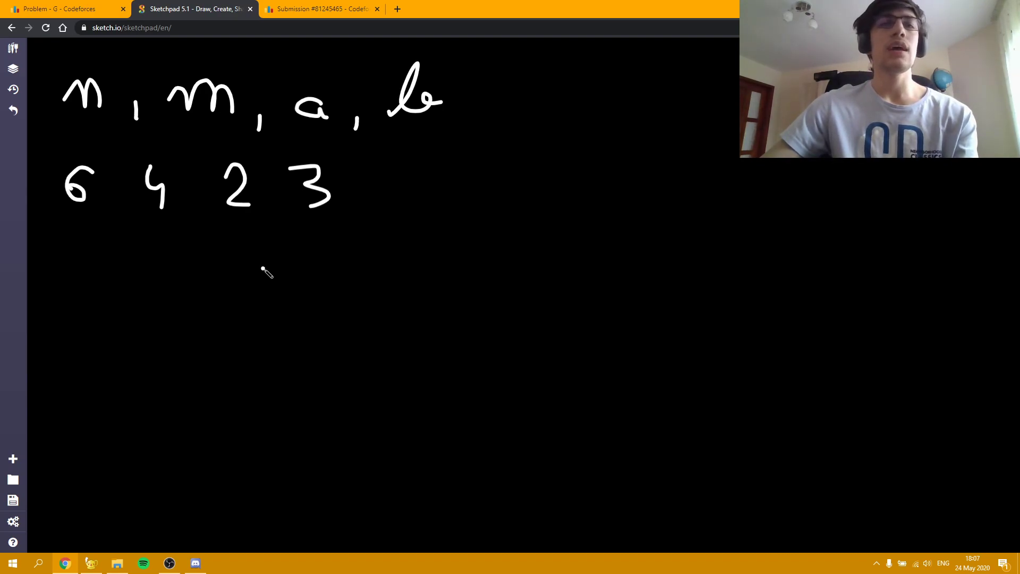
mouse_move(257, 277)
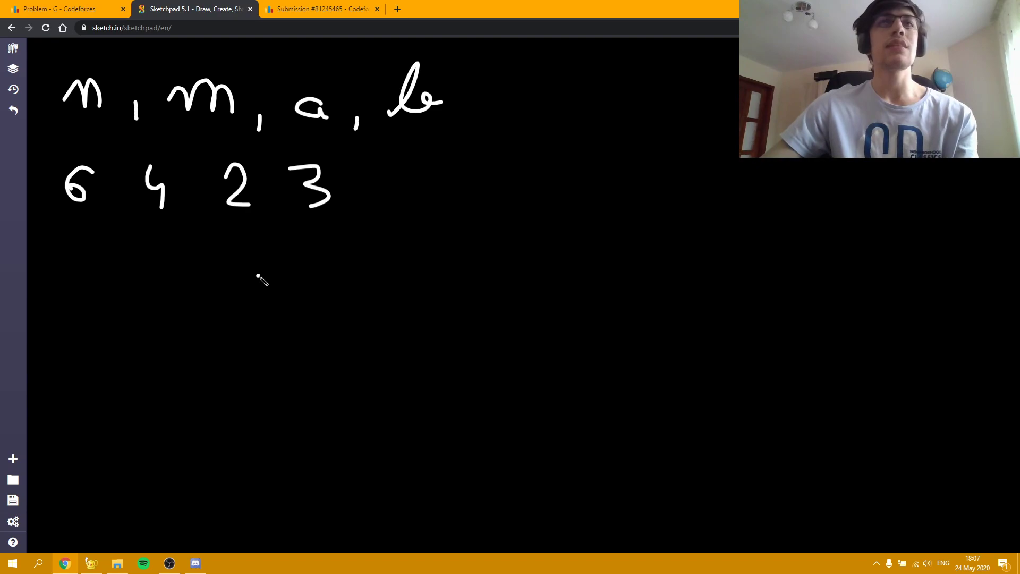
mouse_move(180, 233)
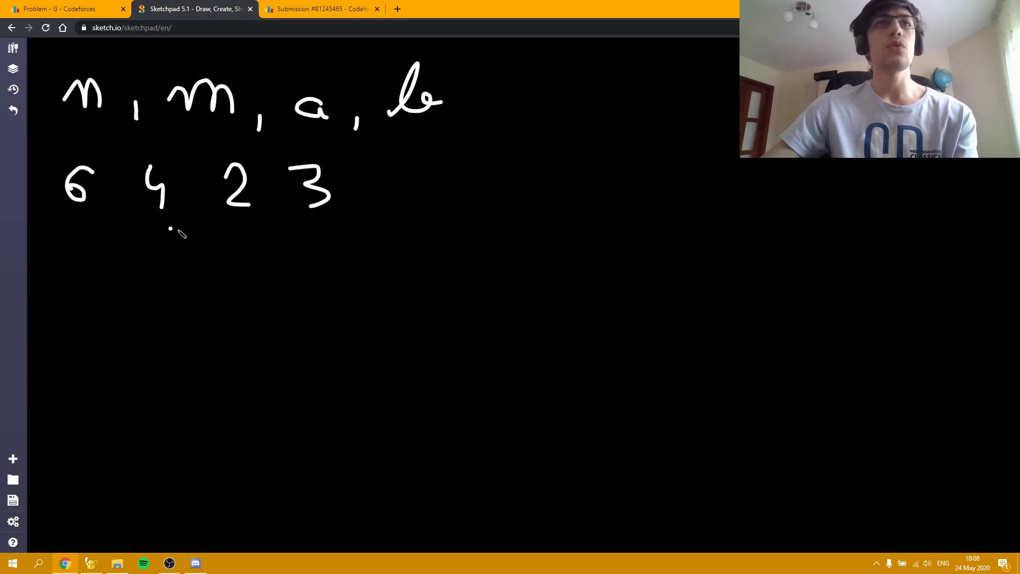
drag(267, 267, 354, 306)
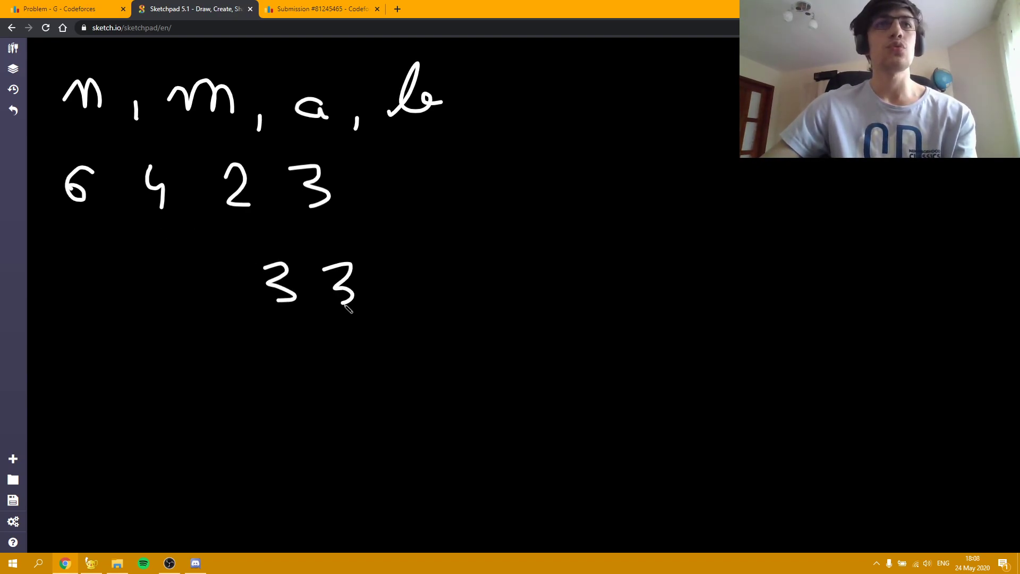
drag(391, 266, 455, 306)
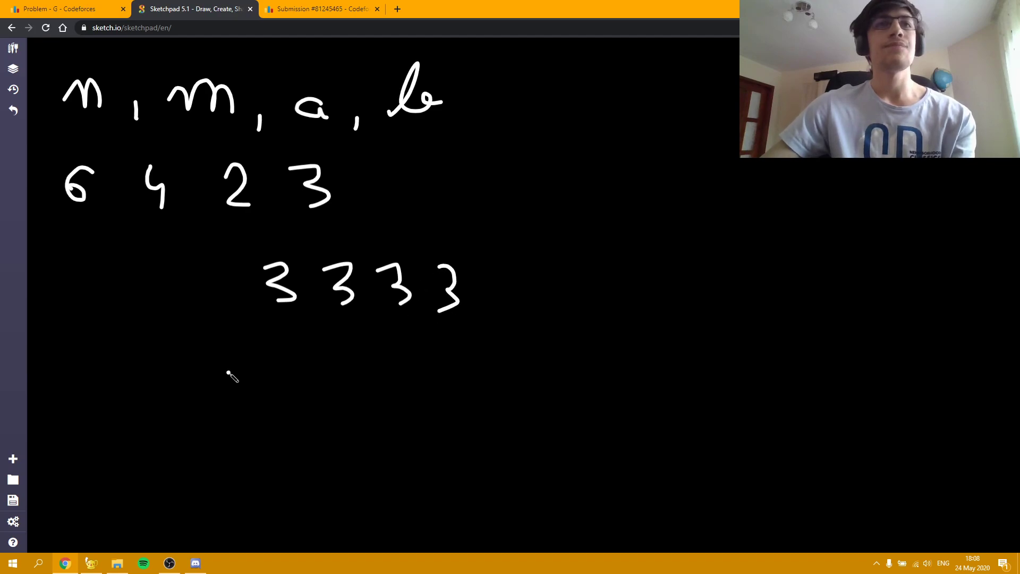
mouse_move(79, 218)
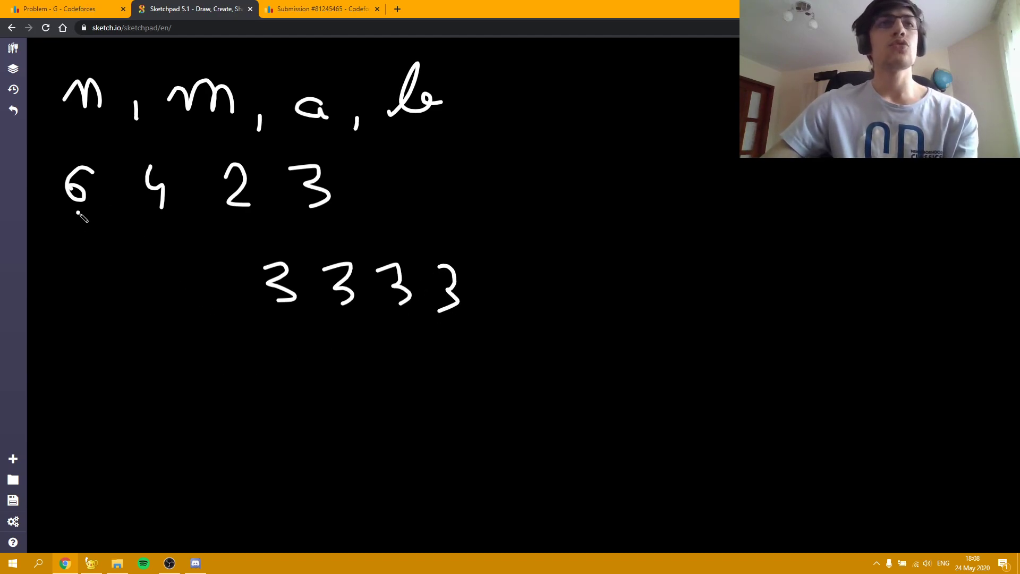
mouse_move(231, 234)
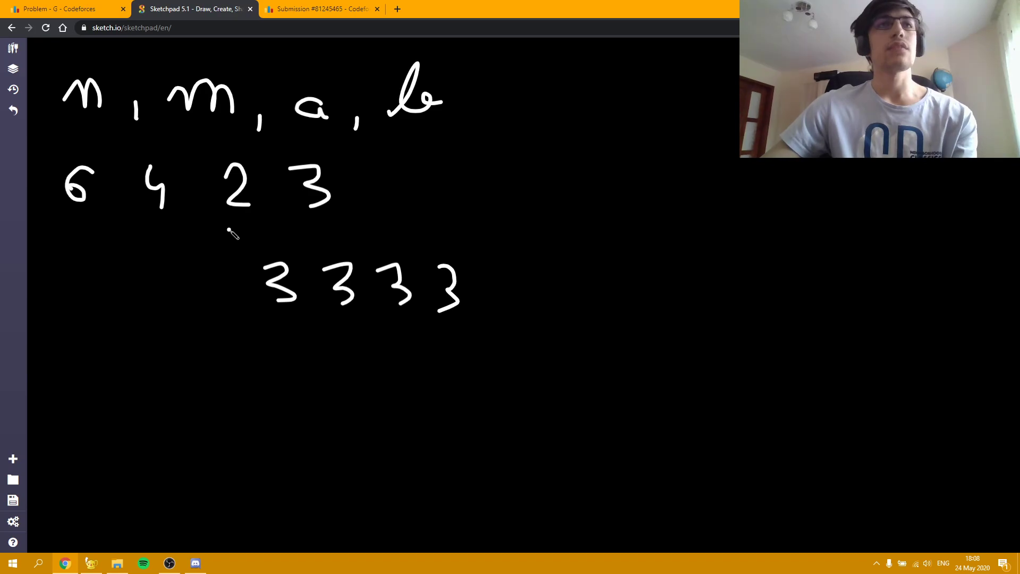
mouse_move(76, 215)
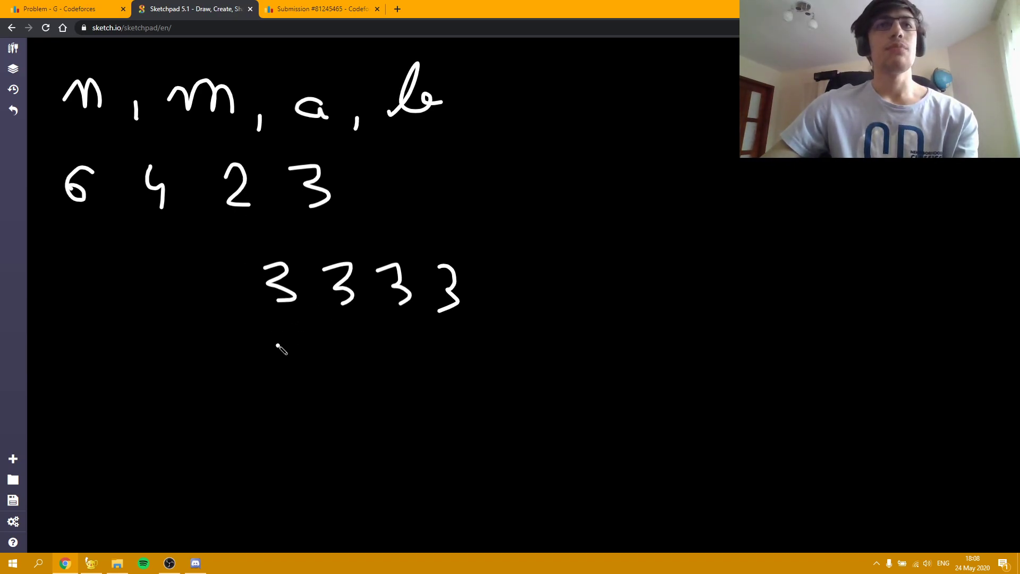
Fill the matrix rows with pairs of 1s followed by 0s.
drag(280, 325, 364, 351)
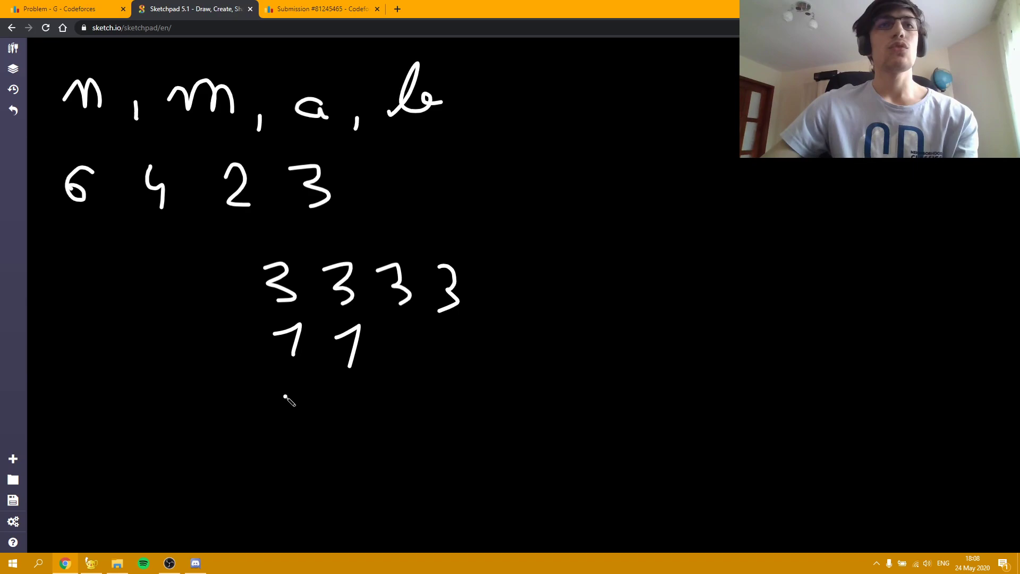
drag(293, 391, 306, 455)
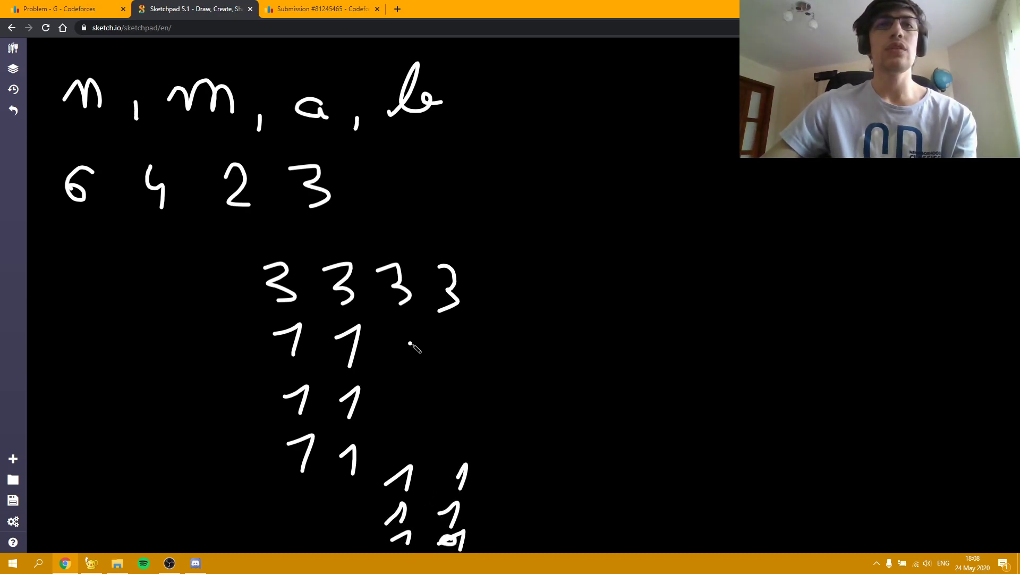
drag(371, 325, 455, 364)
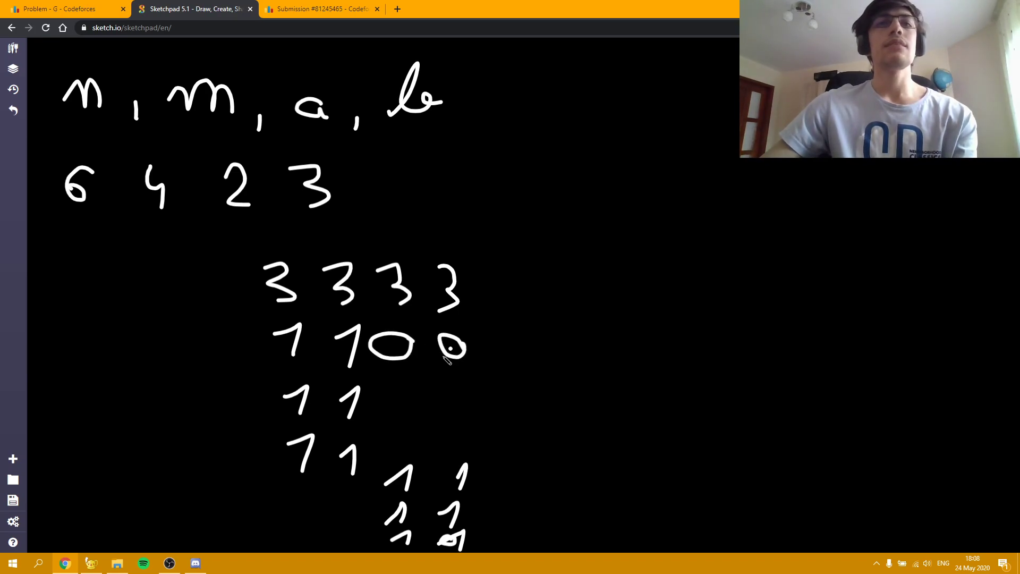
drag(384, 400, 462, 400)
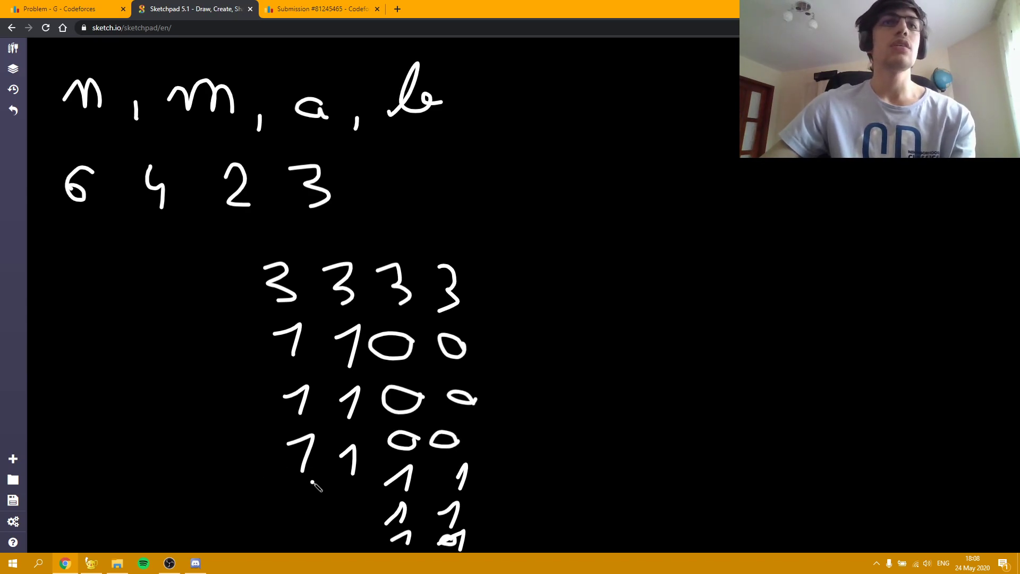
drag(286, 449, 319, 481)
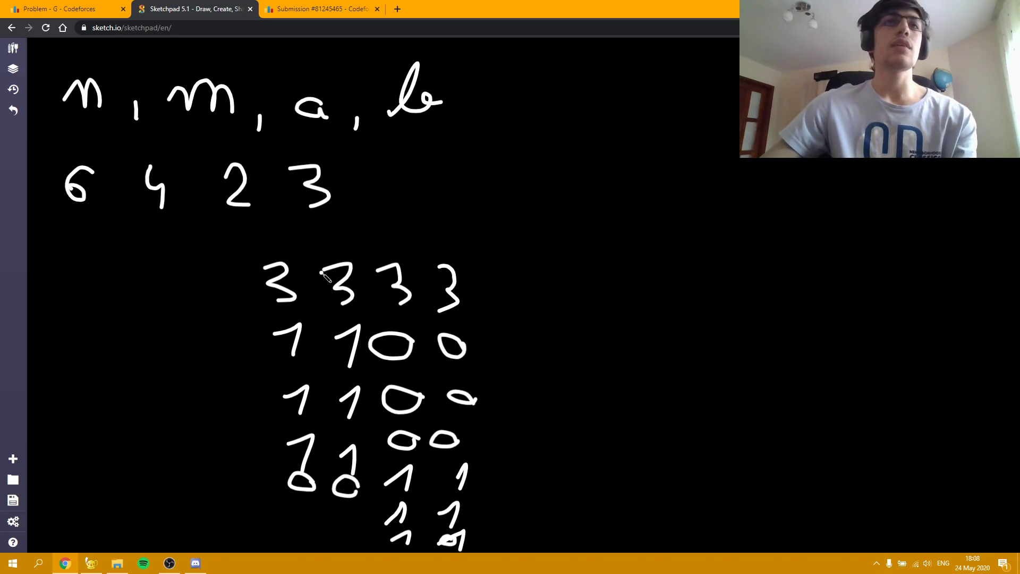
mouse_move(219, 262)
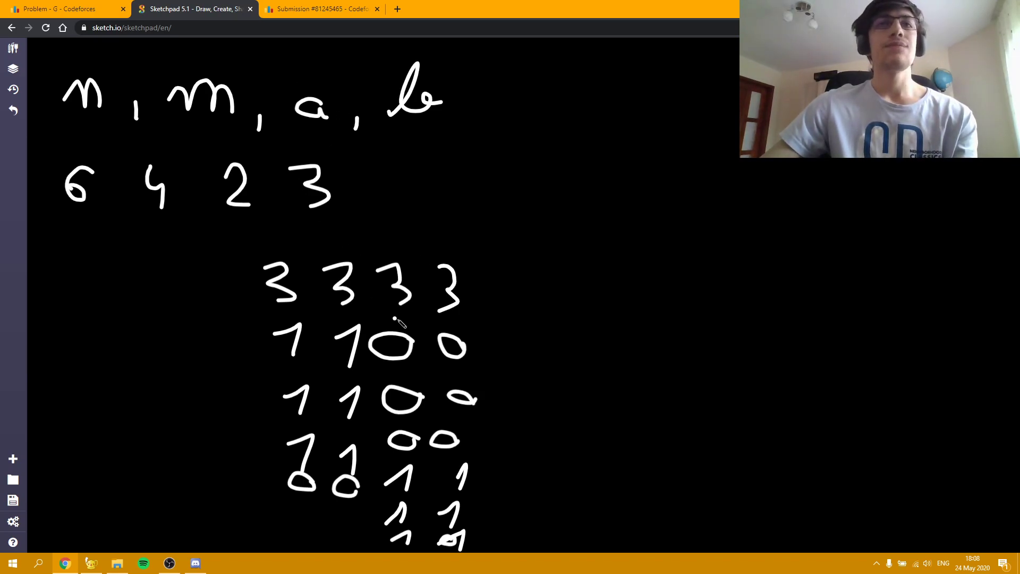
mouse_move(451, 332)
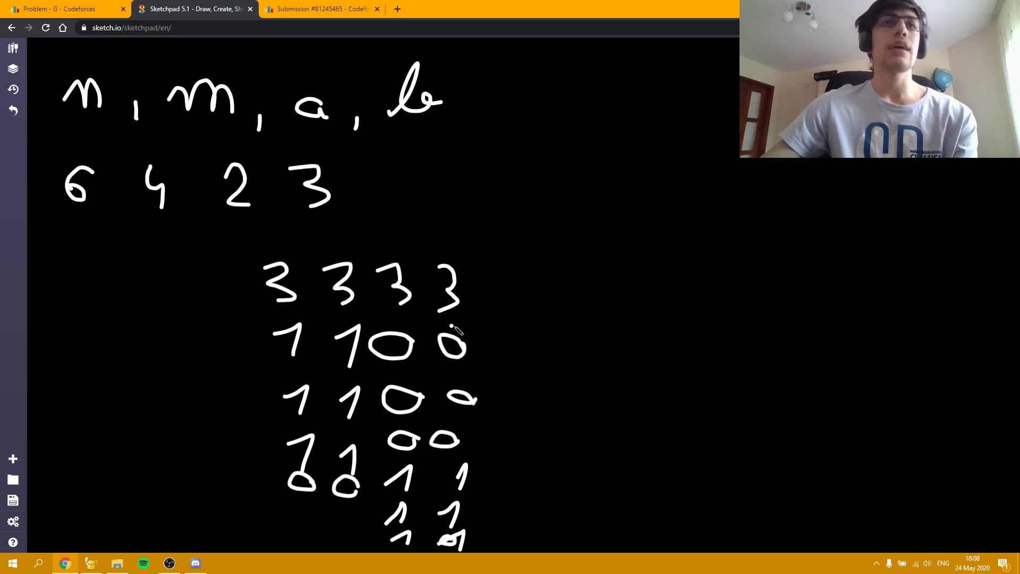
mouse_move(201, 240)
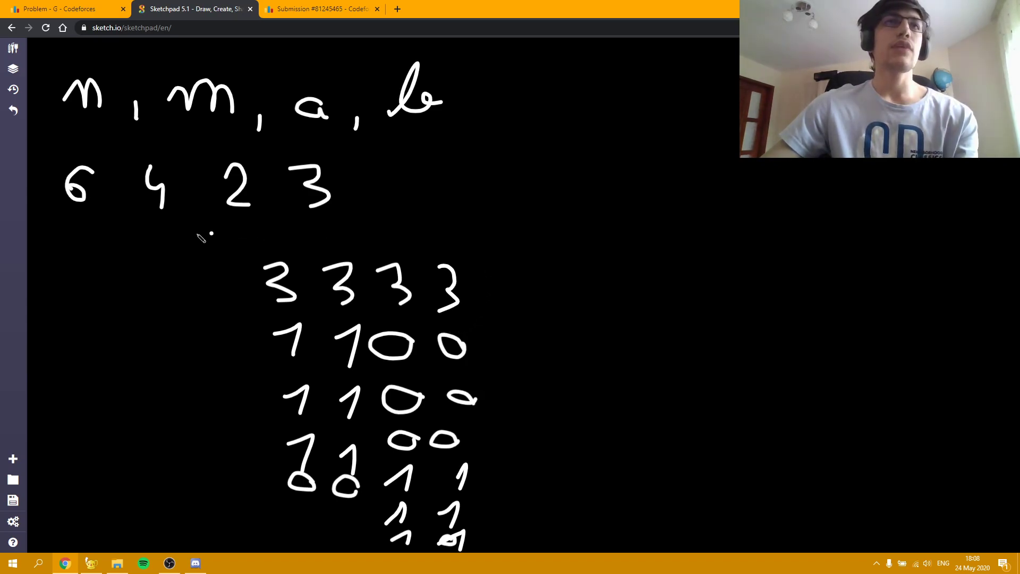
mouse_move(343, 147)
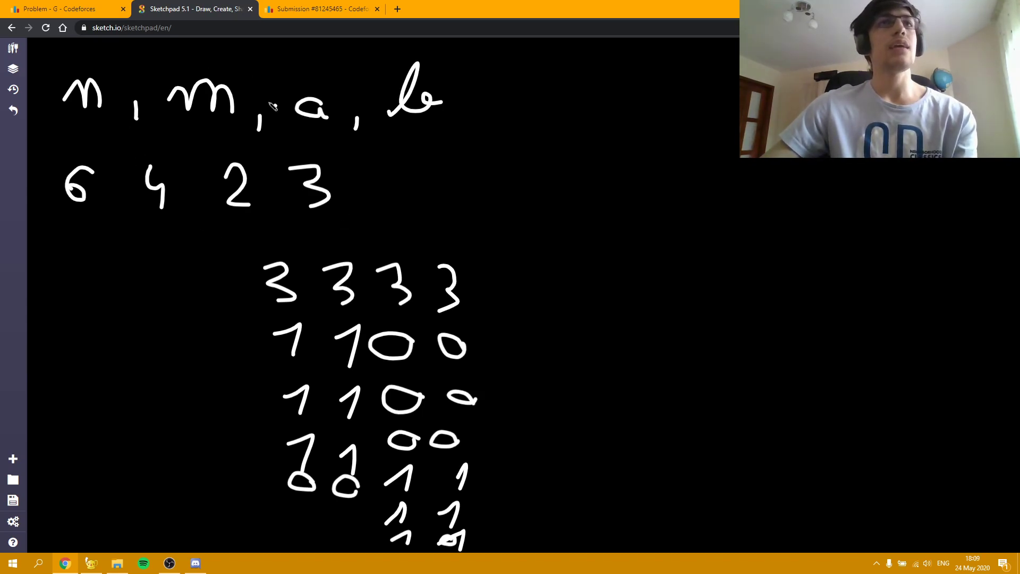
mouse_move(387, 112)
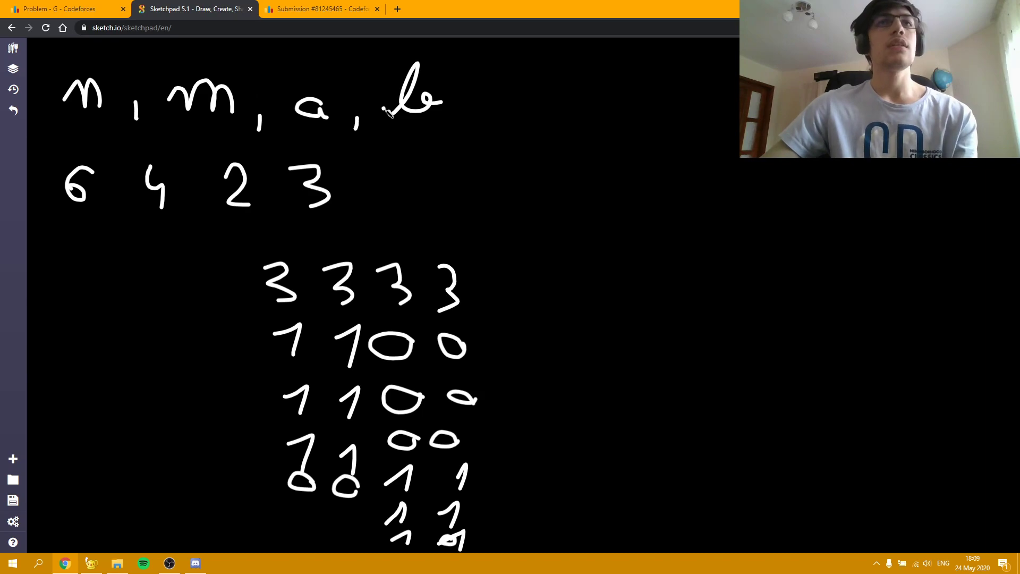
mouse_move(509, 276)
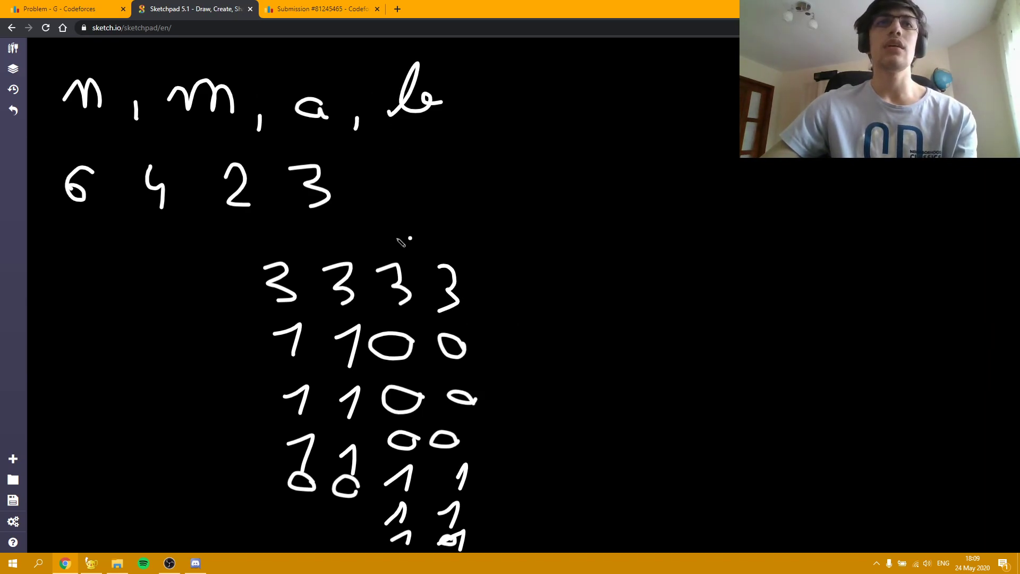
mouse_move(250, 236)
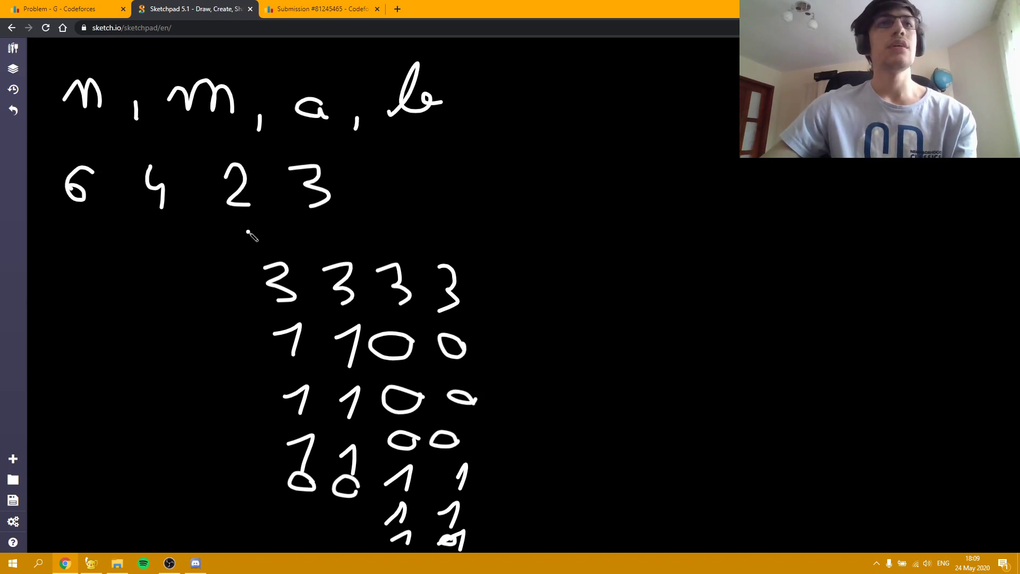
mouse_move(254, 531)
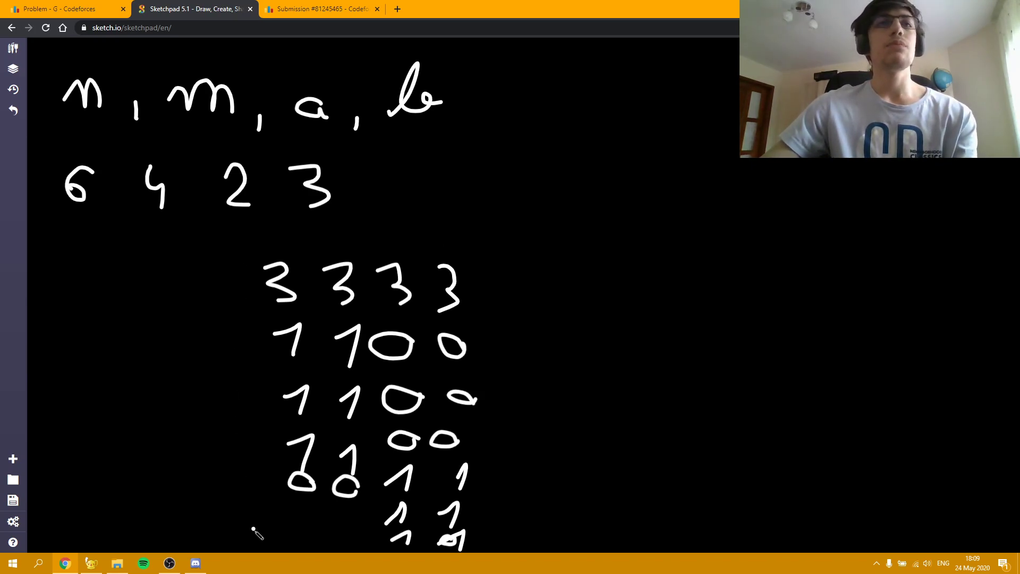
mouse_move(236, 256)
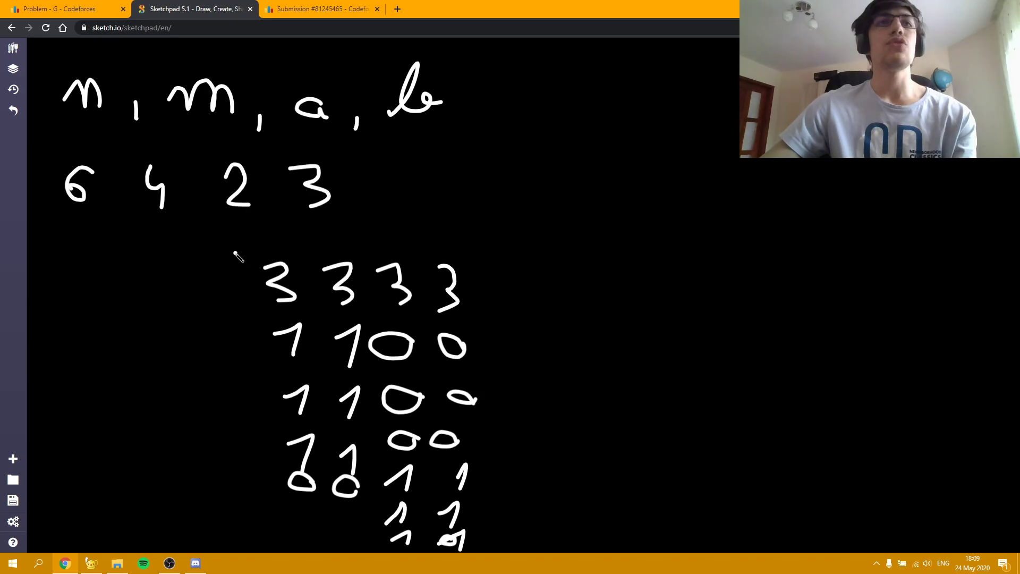
mouse_move(240, 245)
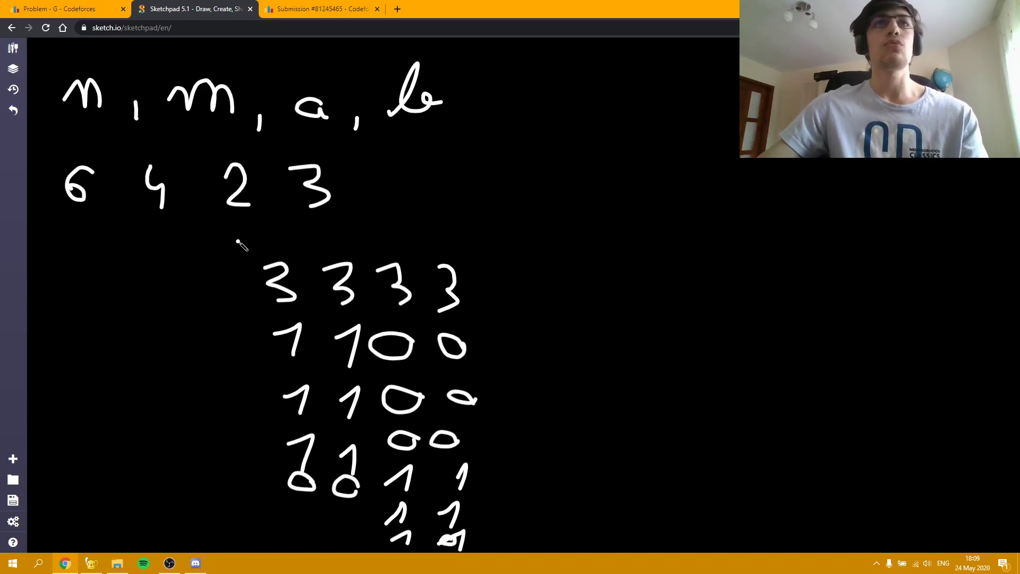
click(324, 9)
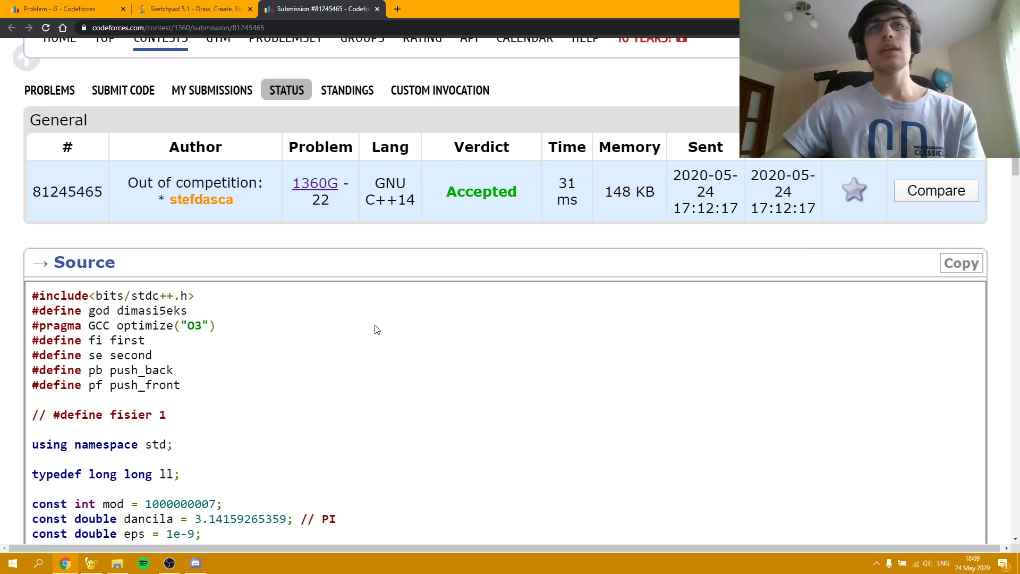
mouse_move(631, 249)
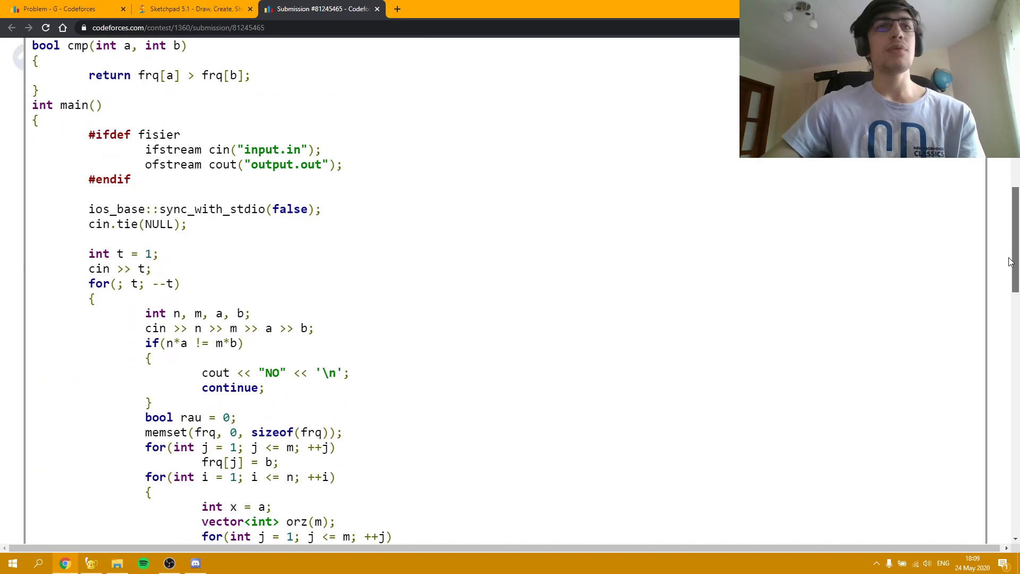
Scroll the submission's Source box down to the main() test-case loop.
scroll(down, 3)
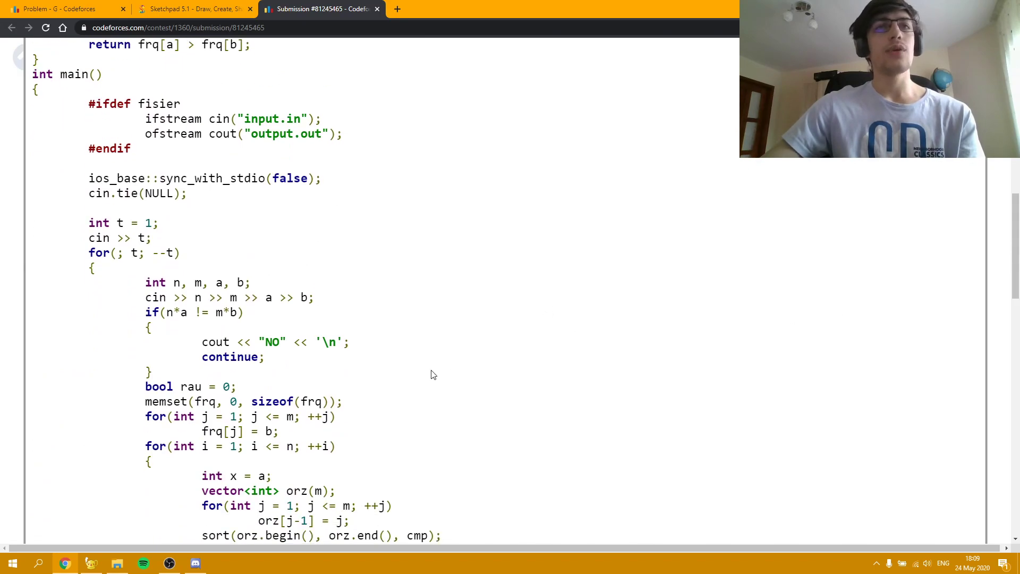
mouse_move(167, 381)
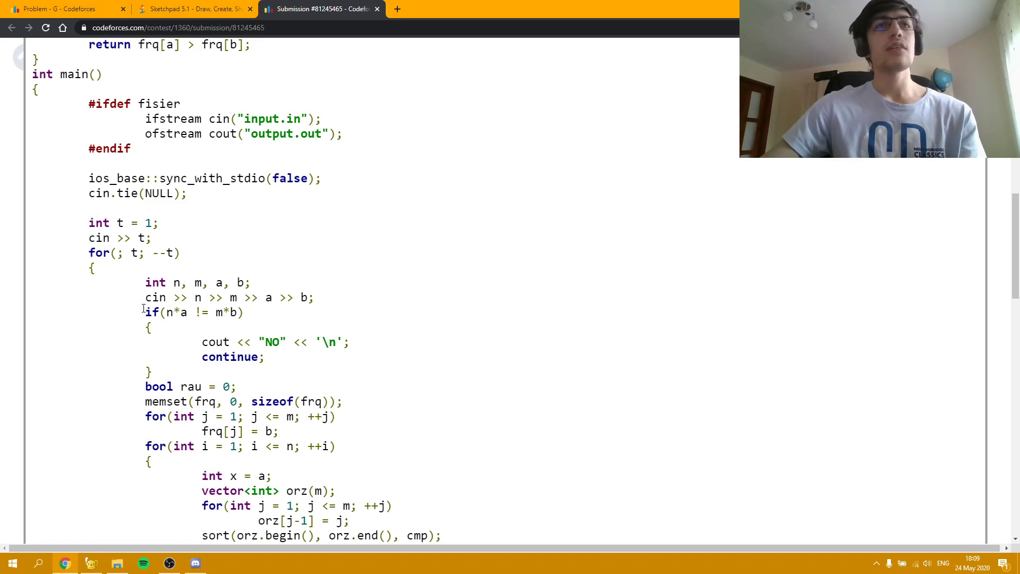
mouse_move(190, 352)
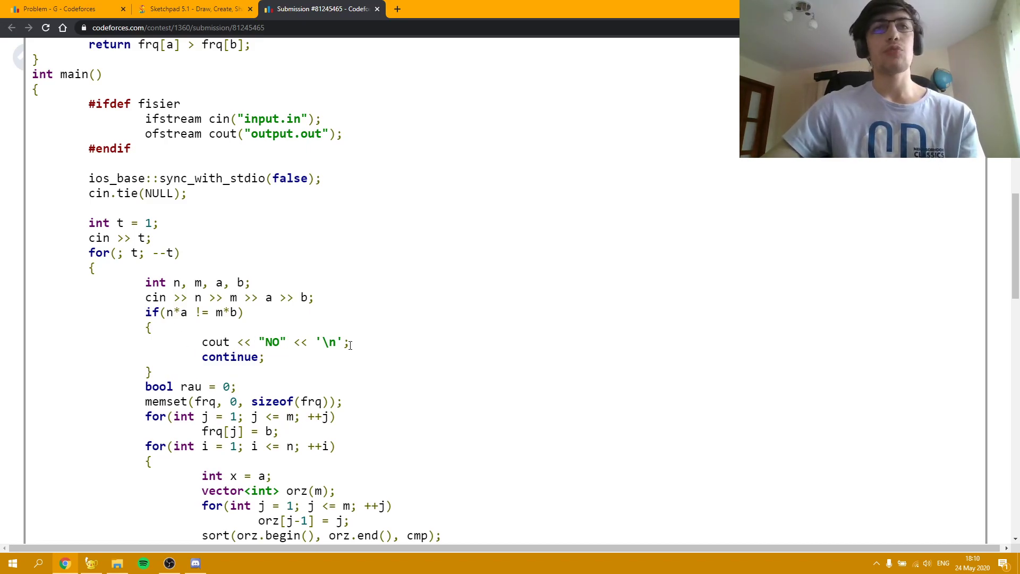
scroll(down, 3)
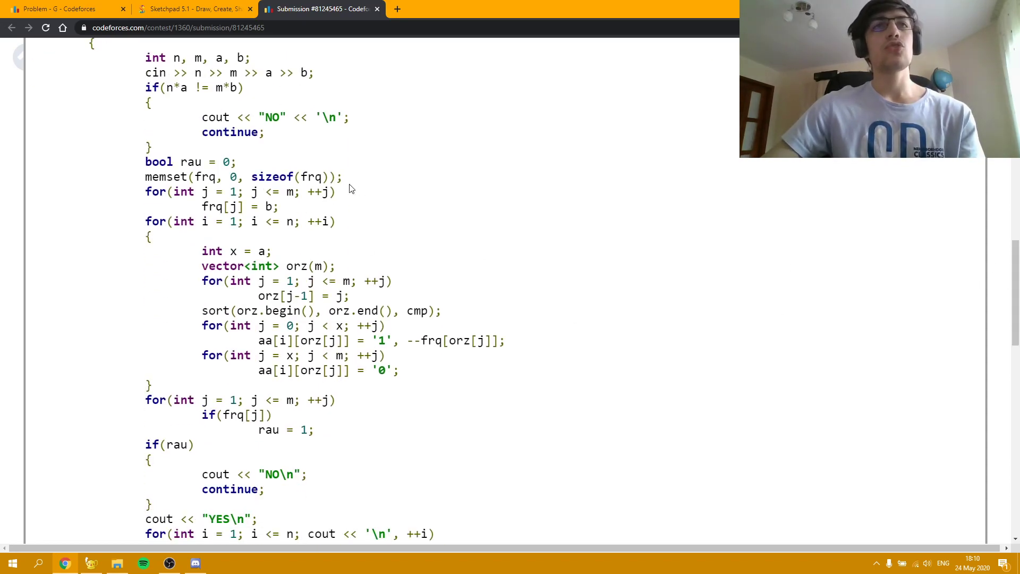
mouse_move(294, 213)
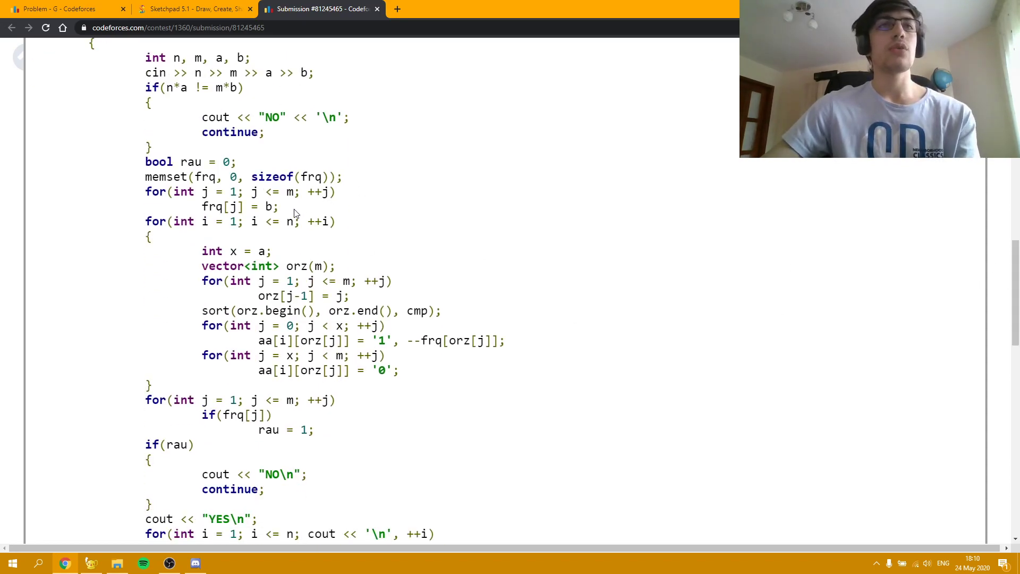
mouse_move(356, 174)
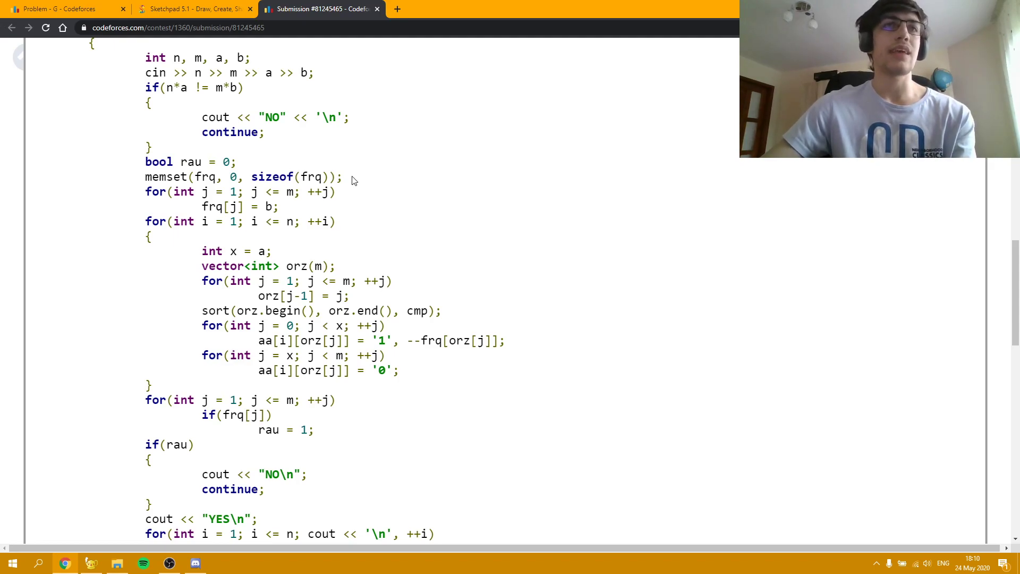
mouse_move(187, 237)
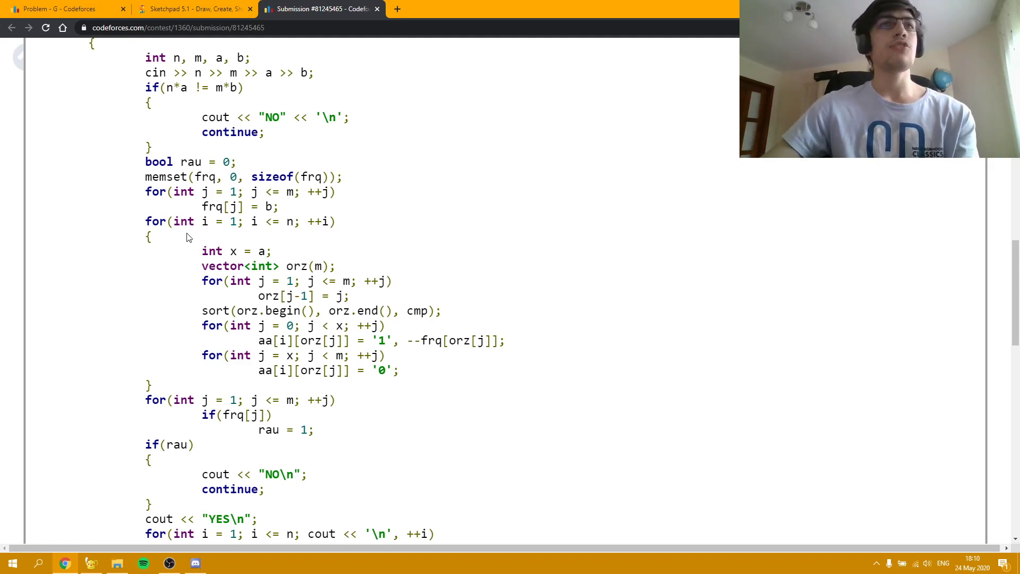
mouse_move(243, 237)
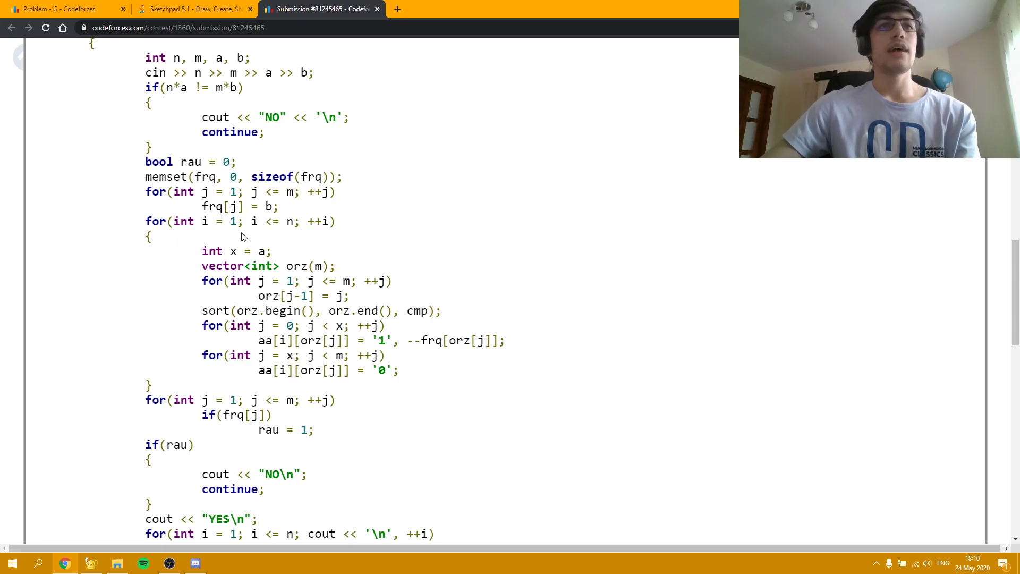
mouse_move(440, 302)
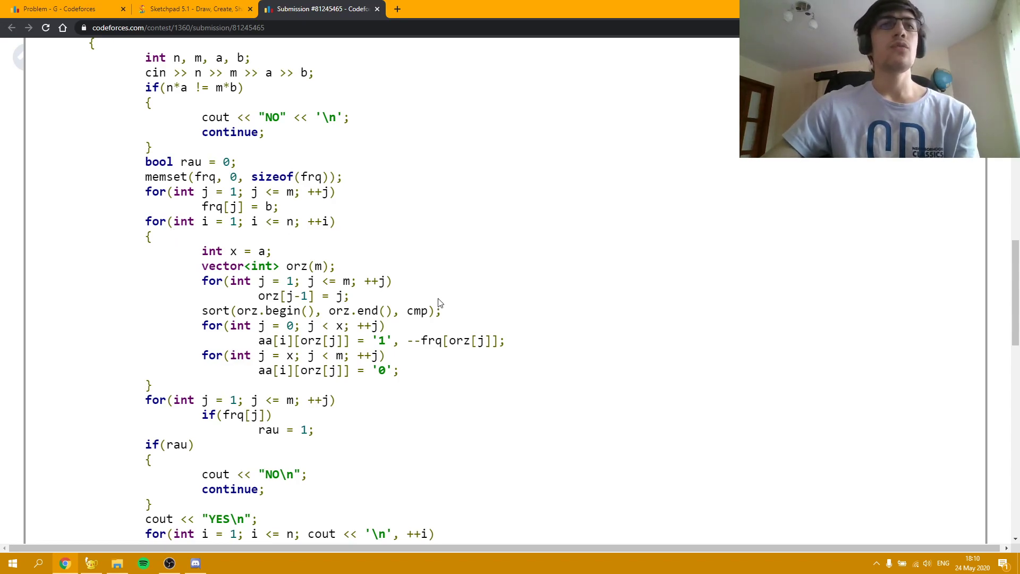
mouse_move(363, 300)
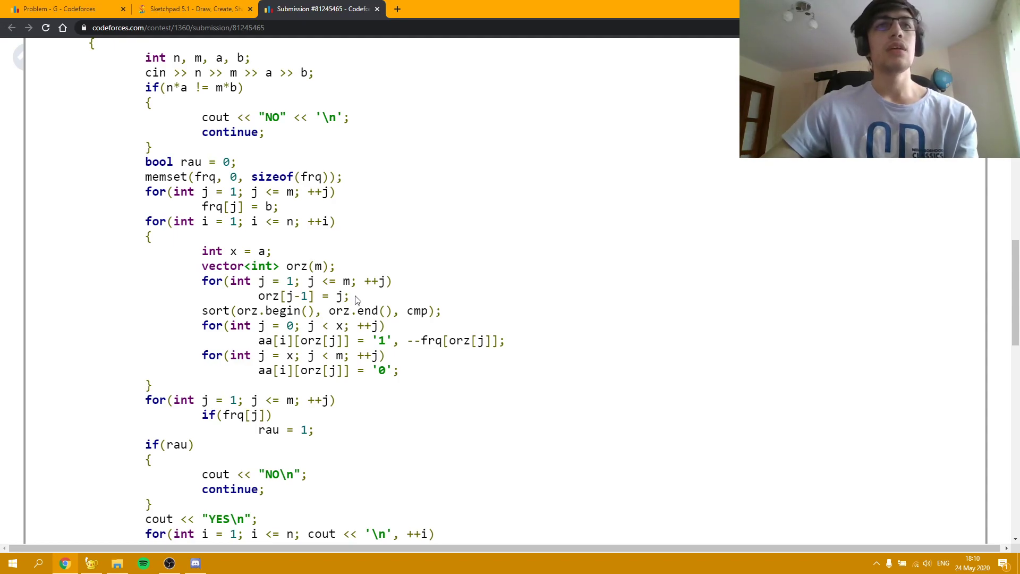
mouse_move(367, 297)
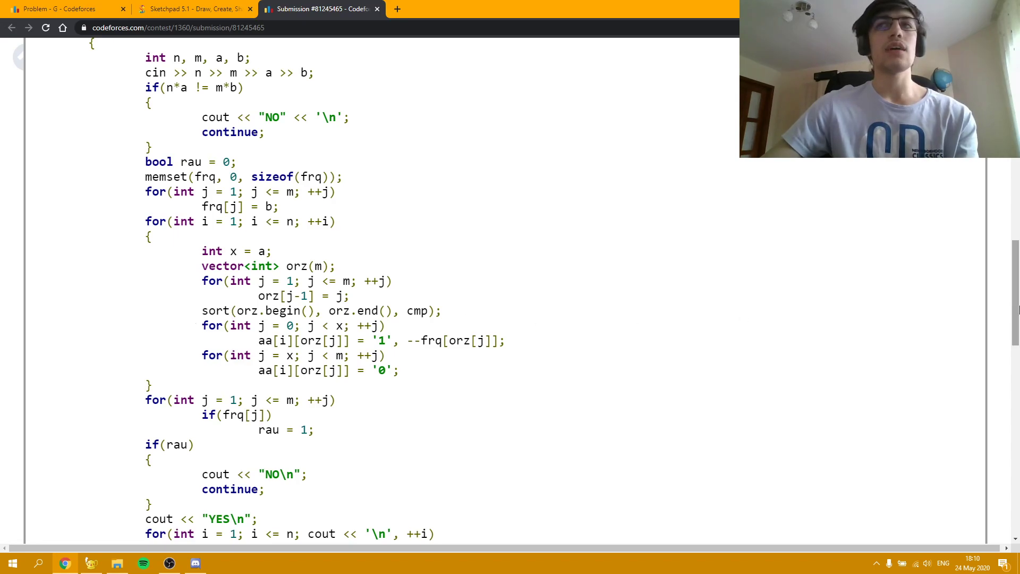
scroll(up, 3)
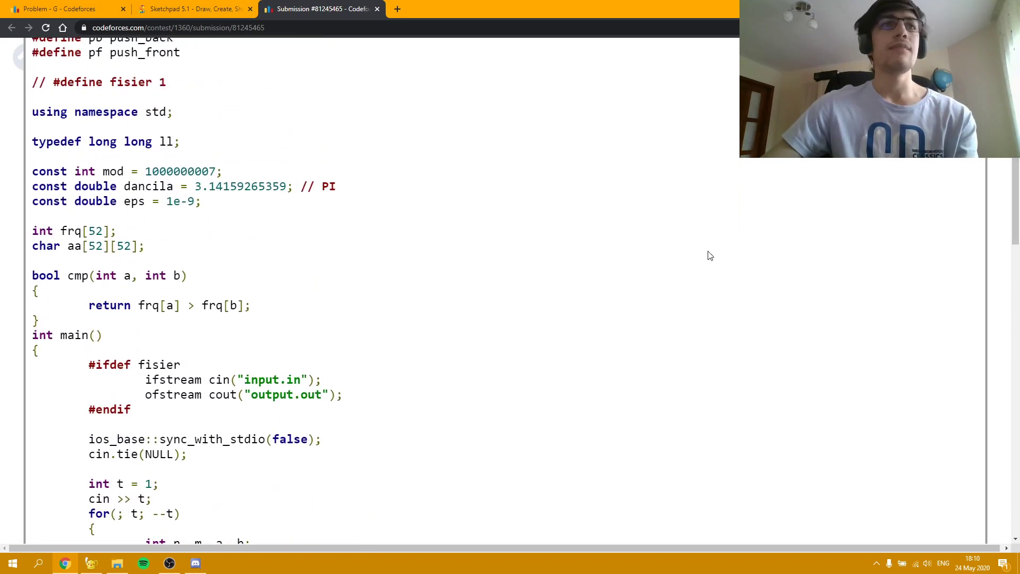
mouse_move(177, 335)
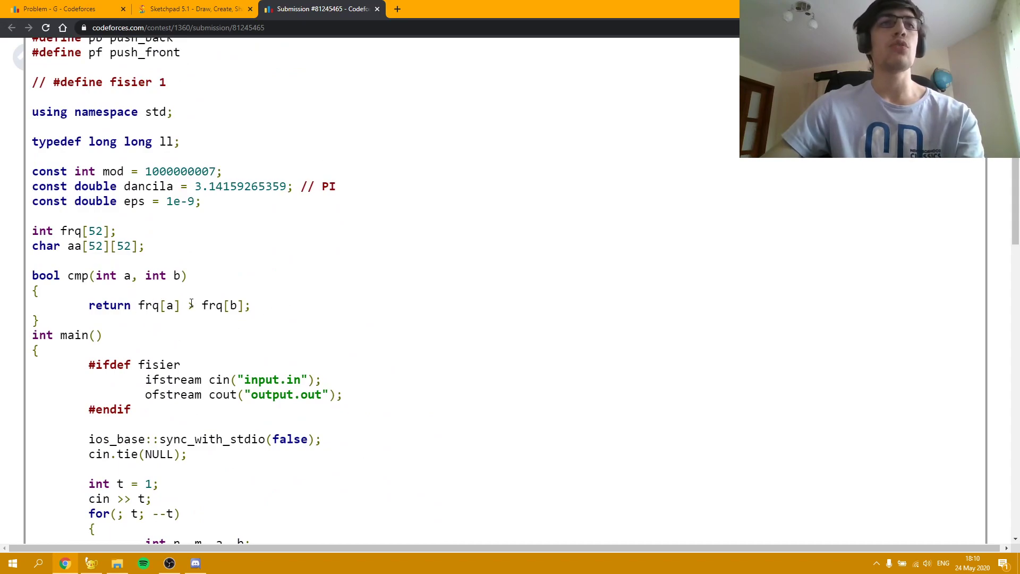
mouse_move(228, 294)
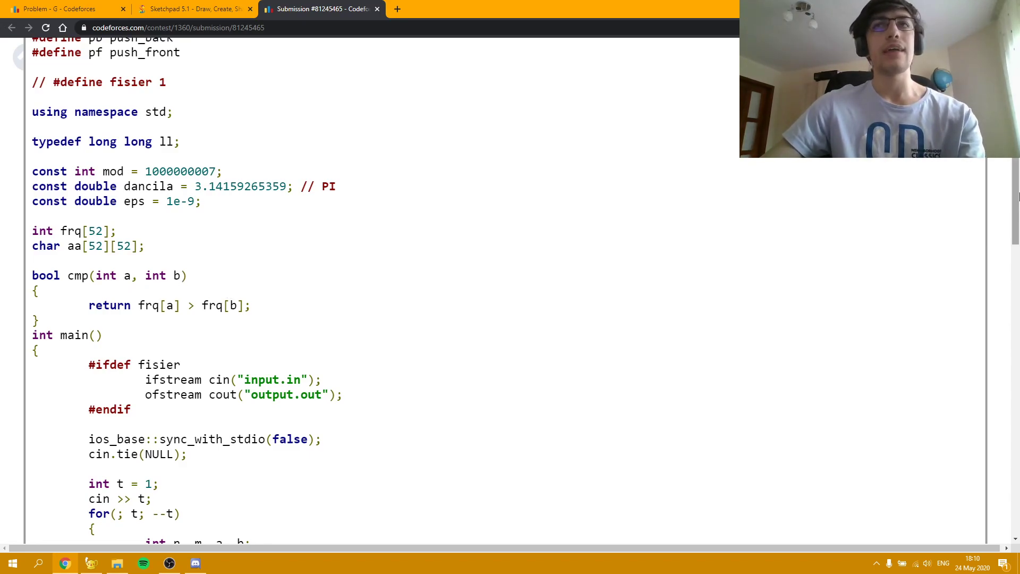
scroll(down, 3)
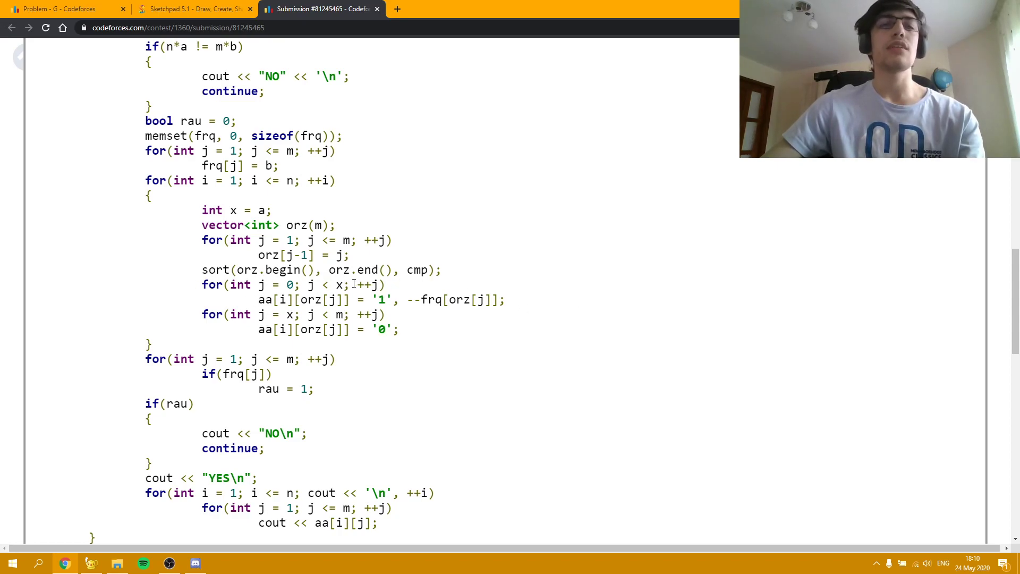
mouse_move(382, 333)
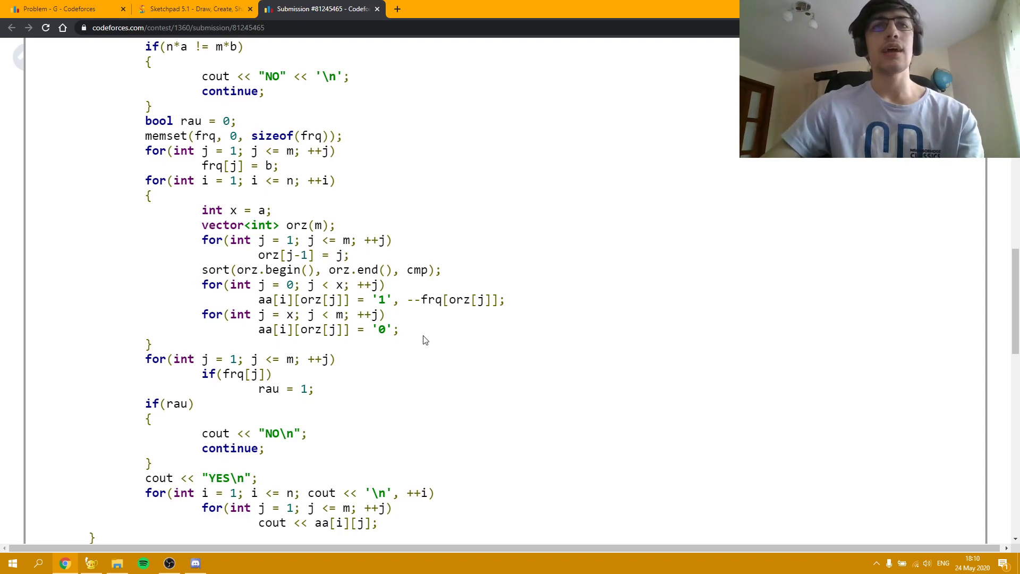
mouse_move(541, 301)
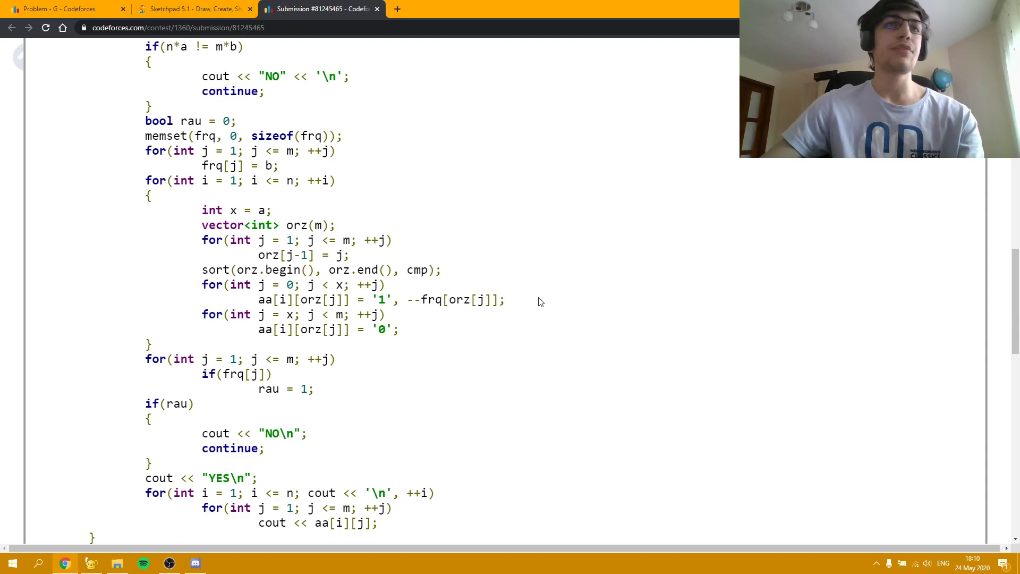
Highlight the leftover column-count check loop, clear it, and return to the Problem G statement.
scroll(down, 3)
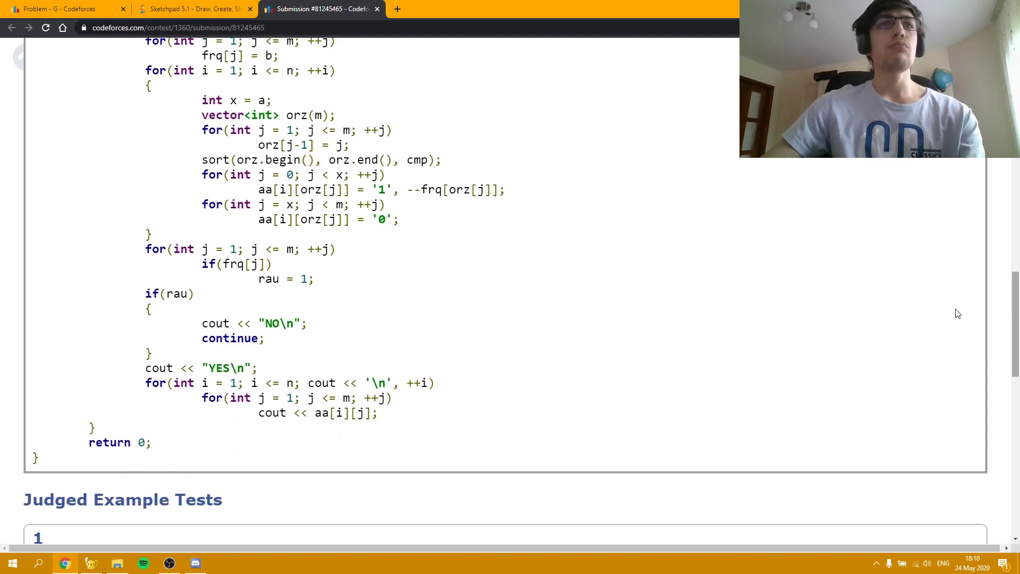
drag(146, 249, 314, 278)
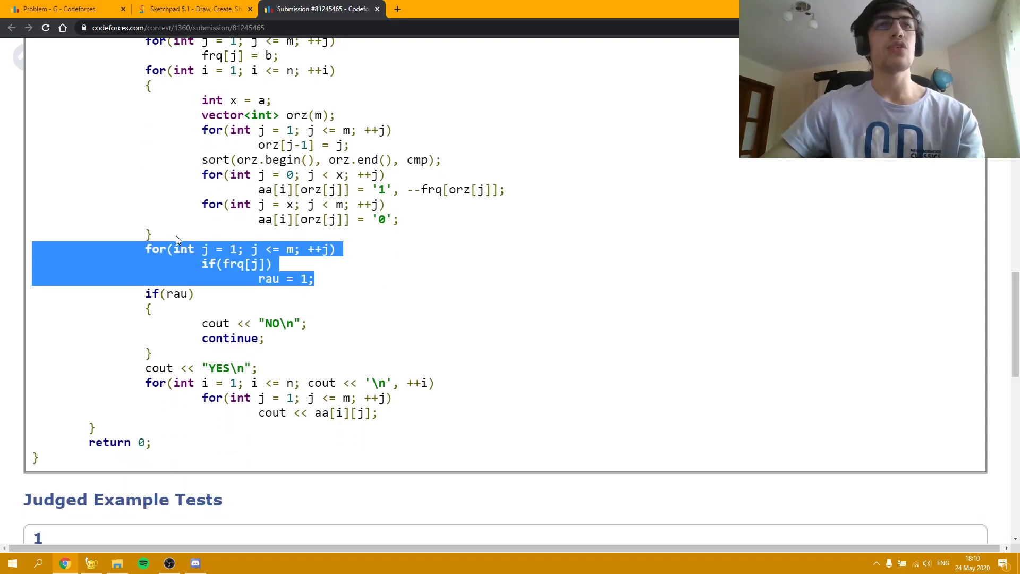
click(337, 287)
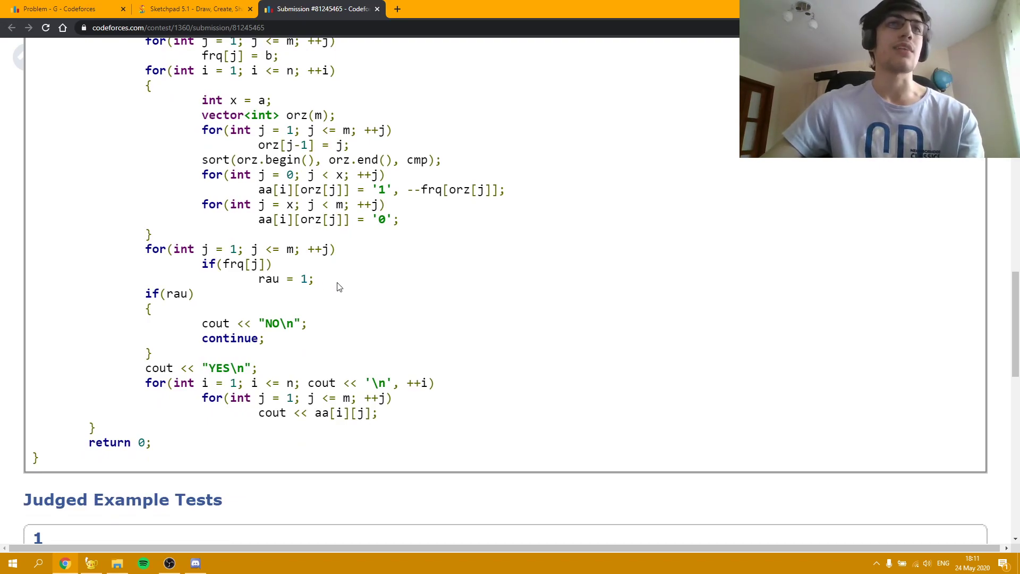
mouse_move(334, 283)
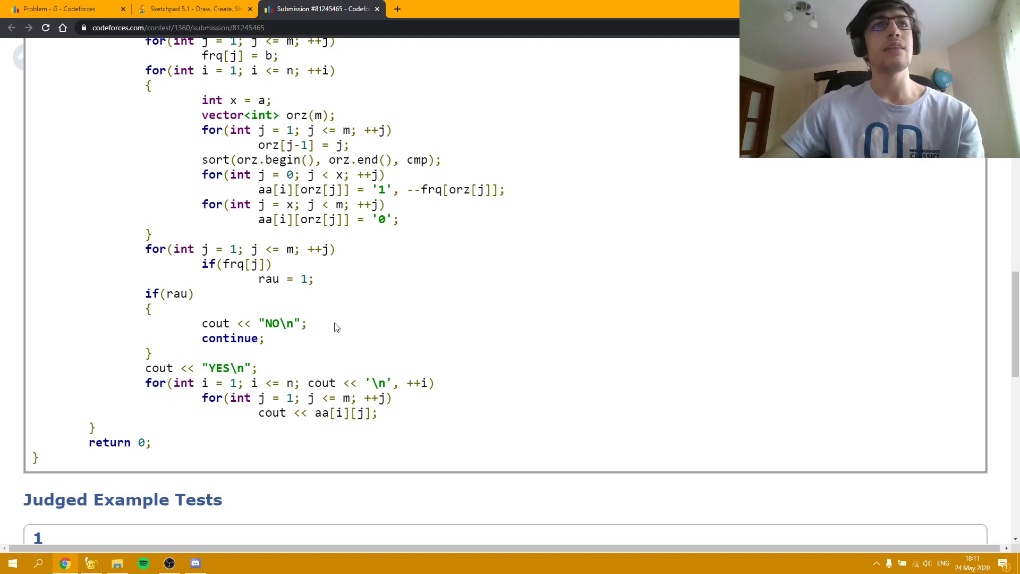
mouse_move(323, 330)
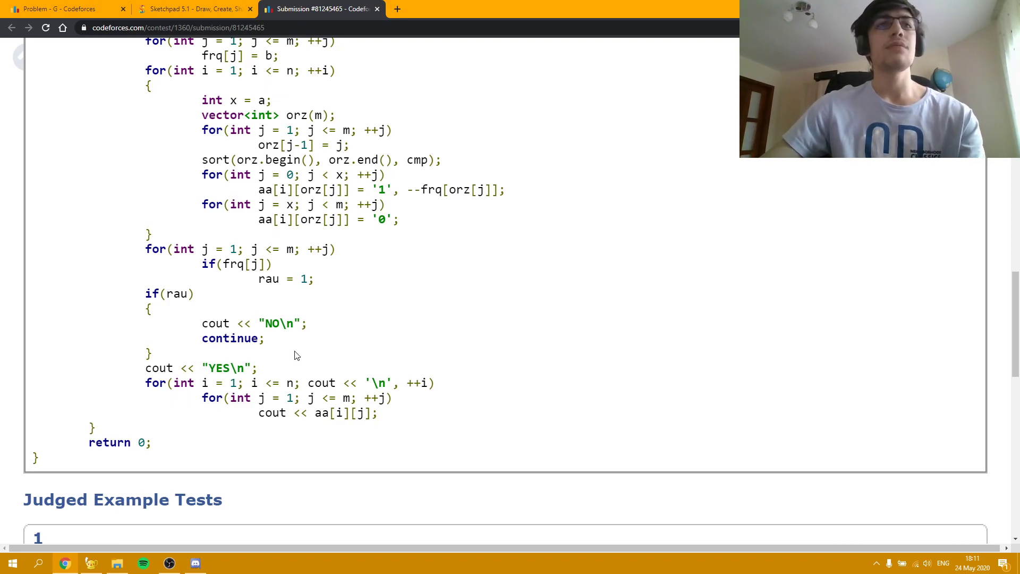
mouse_move(320, 317)
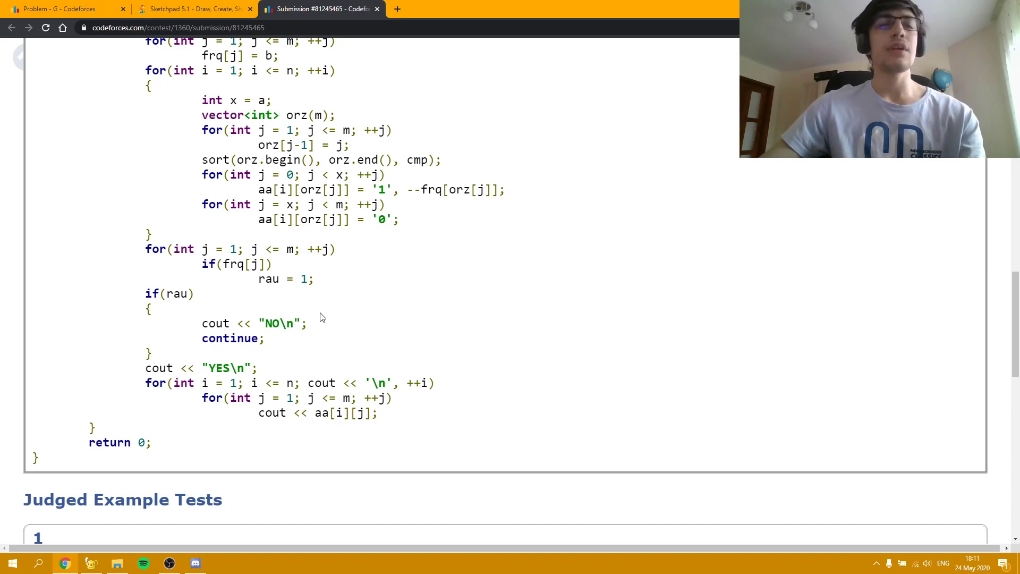
mouse_move(342, 345)
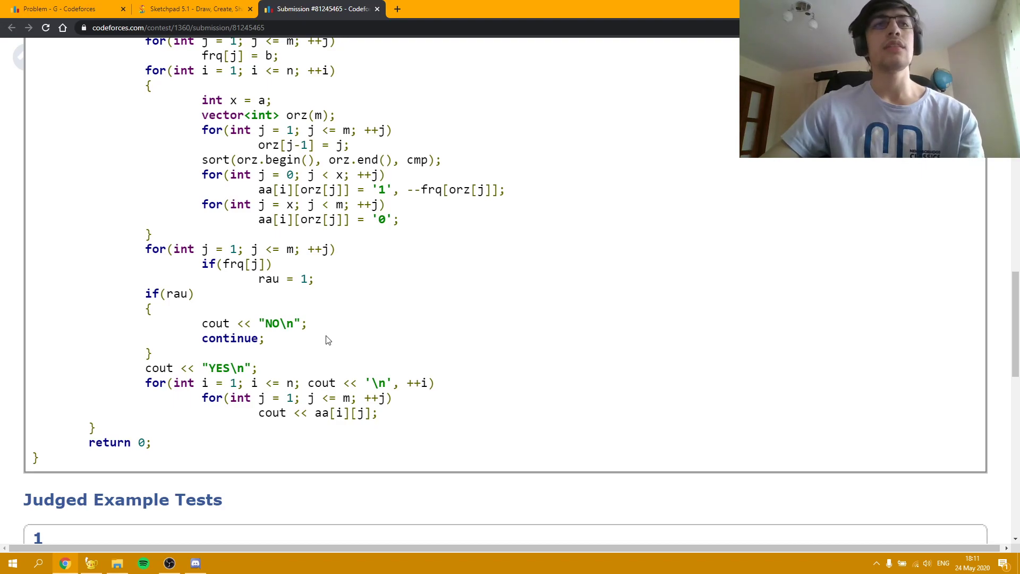
mouse_move(304, 346)
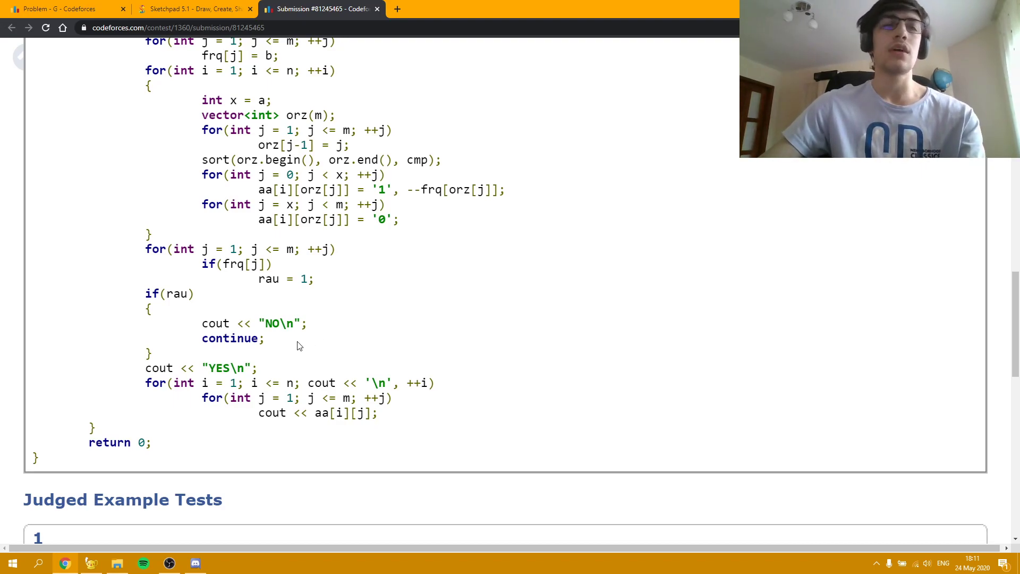
mouse_move(314, 356)
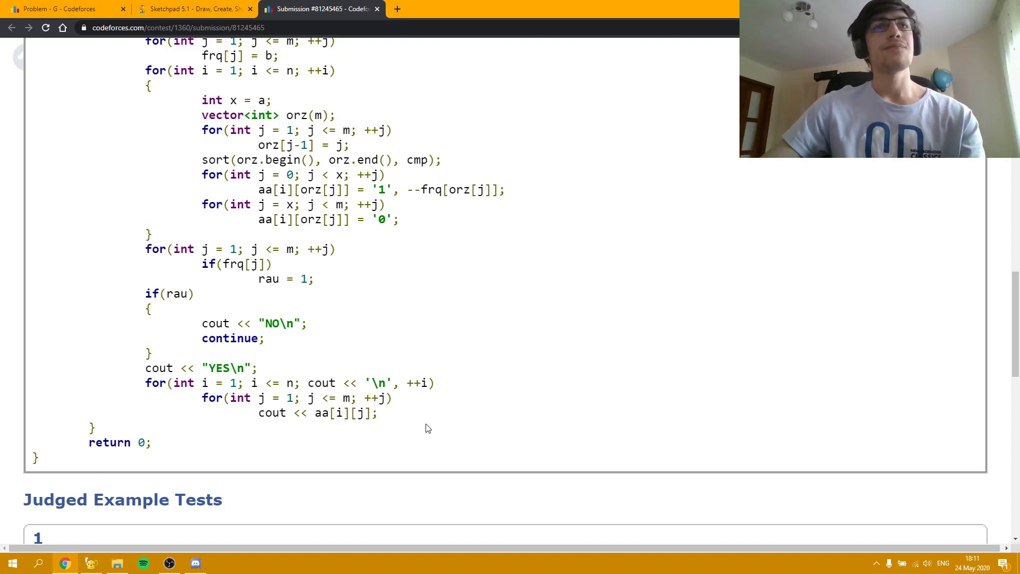
click(64, 9)
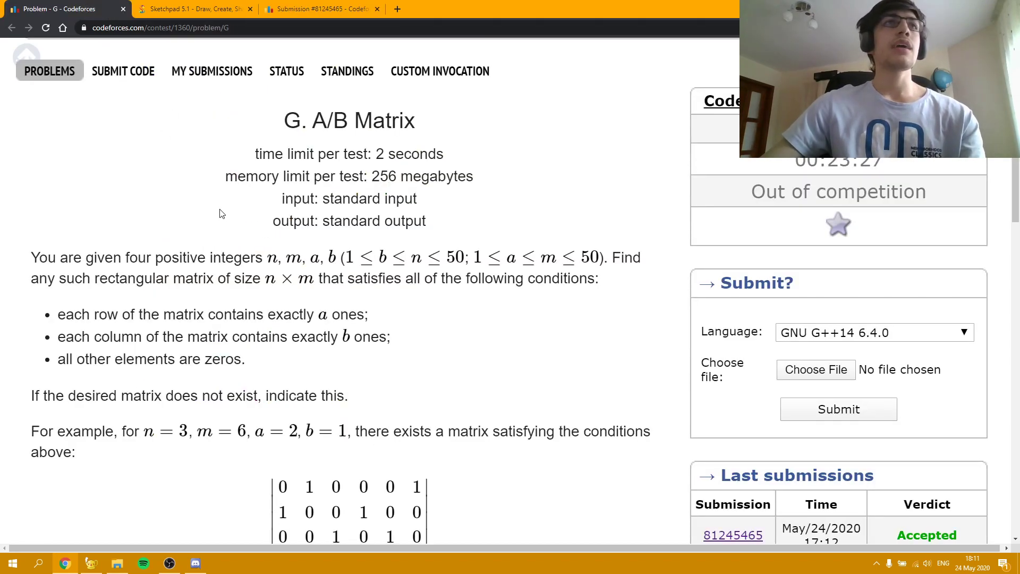